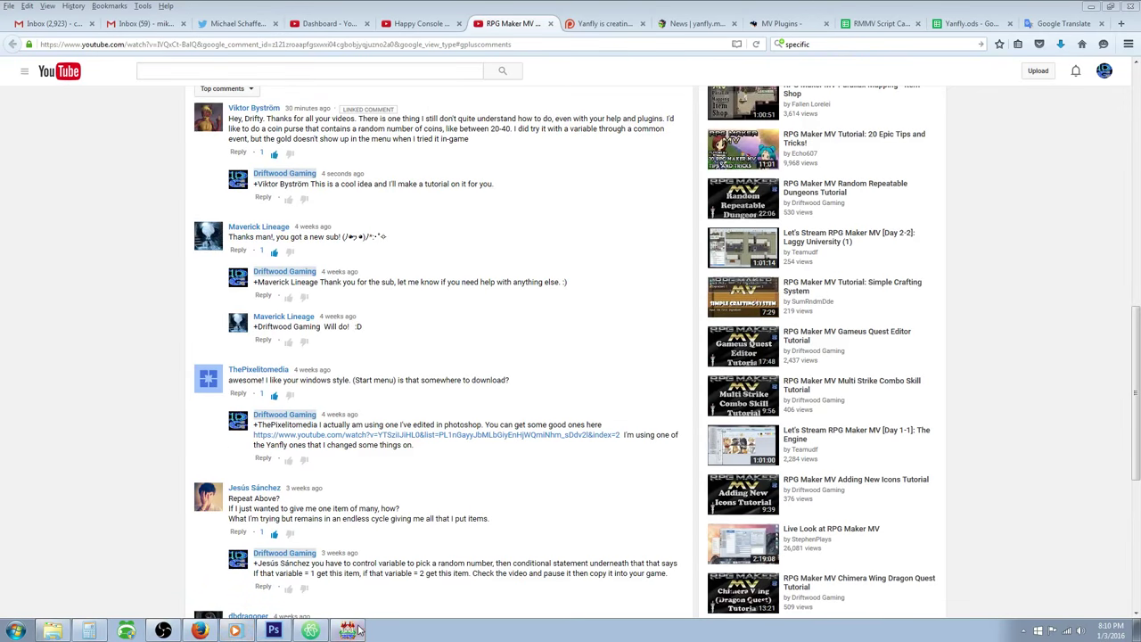
# Switch from the browser to the RPG Maker MV project showing the Random Dungeons map.
pyautogui.click(346, 631)
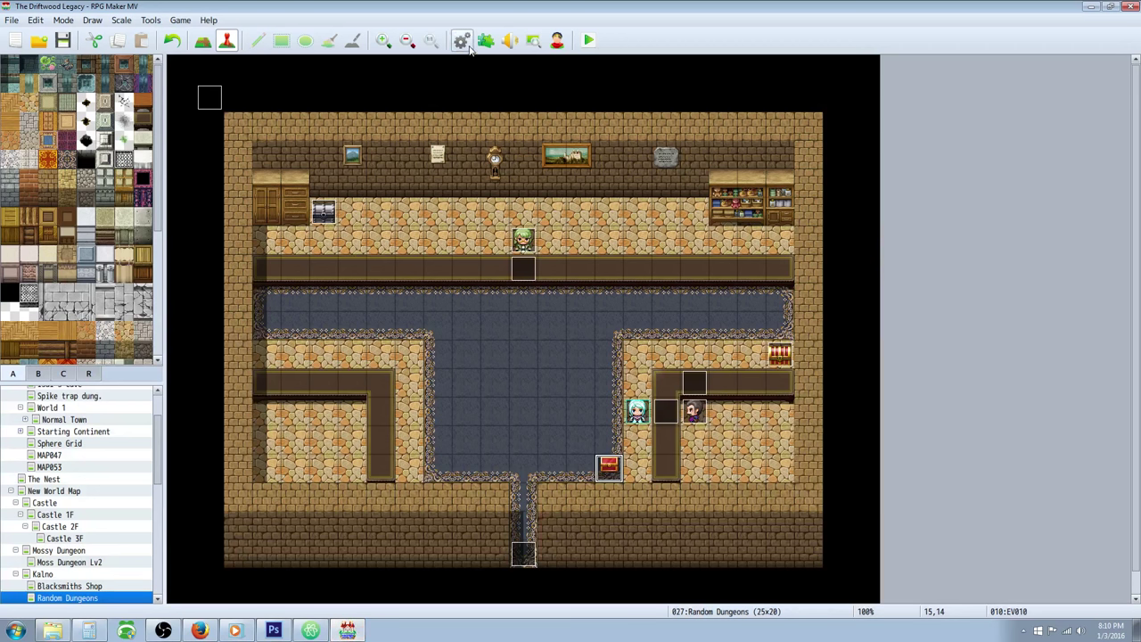
# In the Database, review Coin Purse common event's Control Variables: Coin Purse Roll set to random 20–40.
pyautogui.click(462, 39)
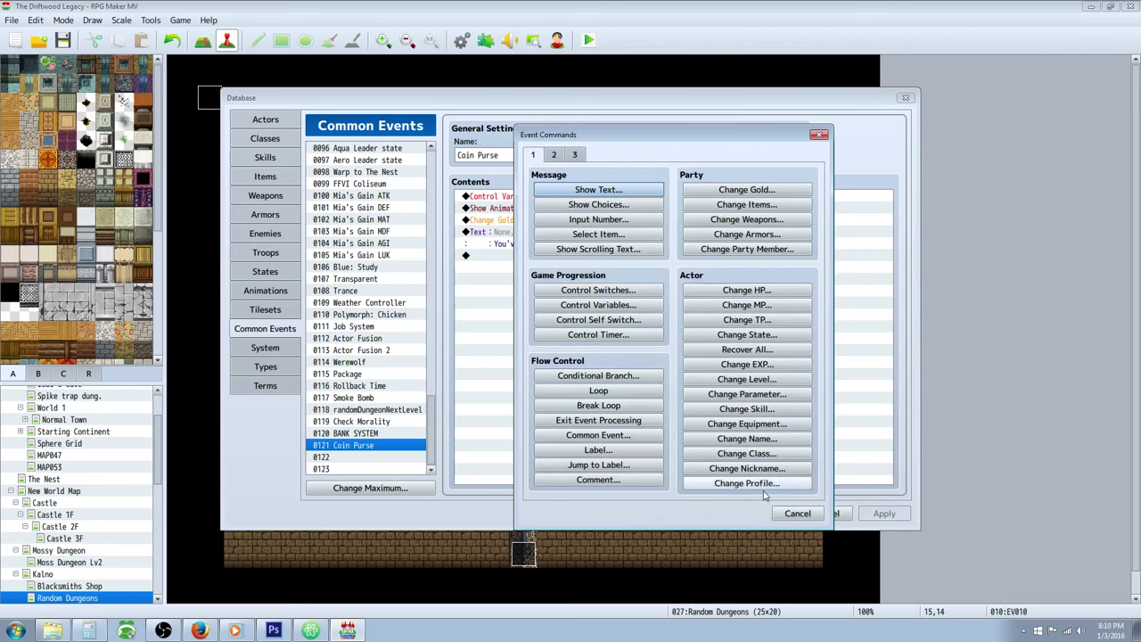
pyautogui.moveTo(599, 278)
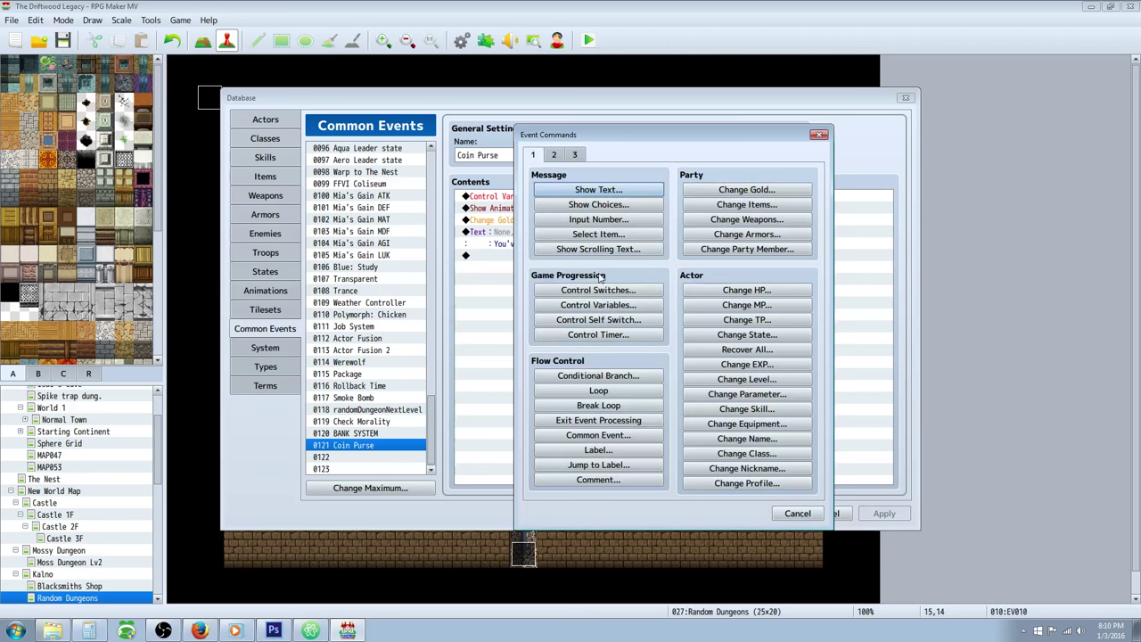
pyautogui.click(796, 513)
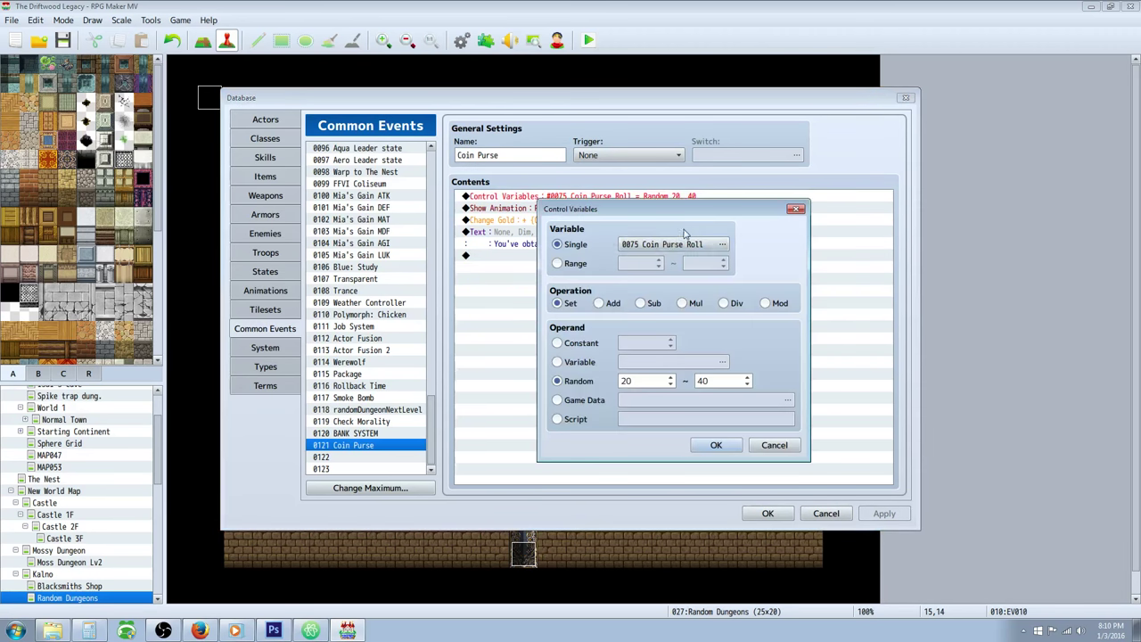
pyautogui.moveTo(574, 316)
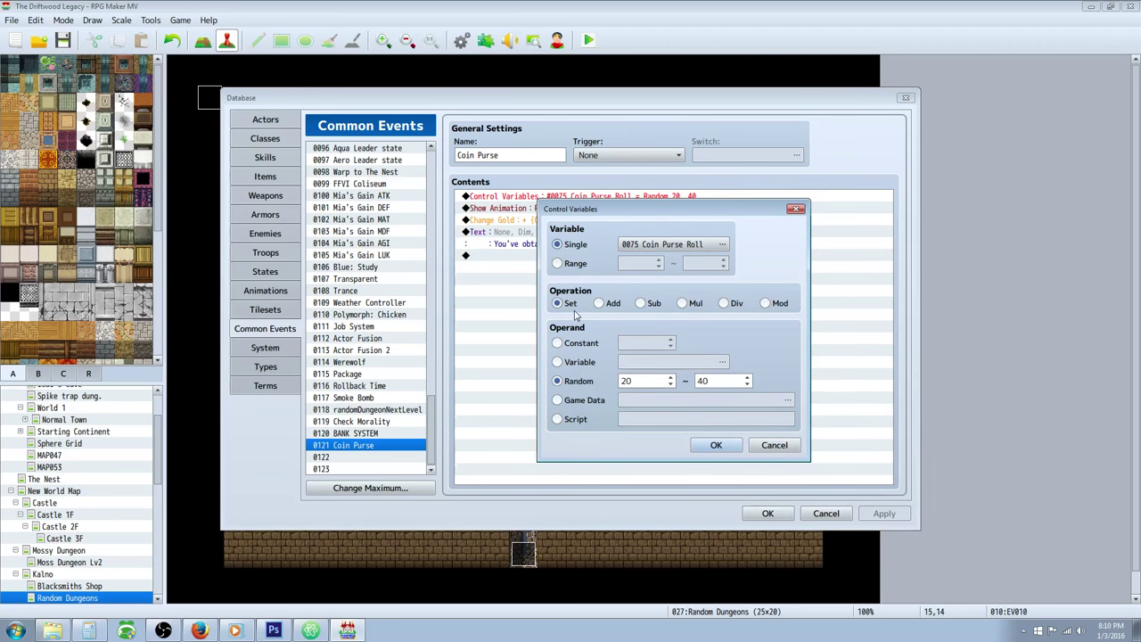
pyautogui.click(642, 381)
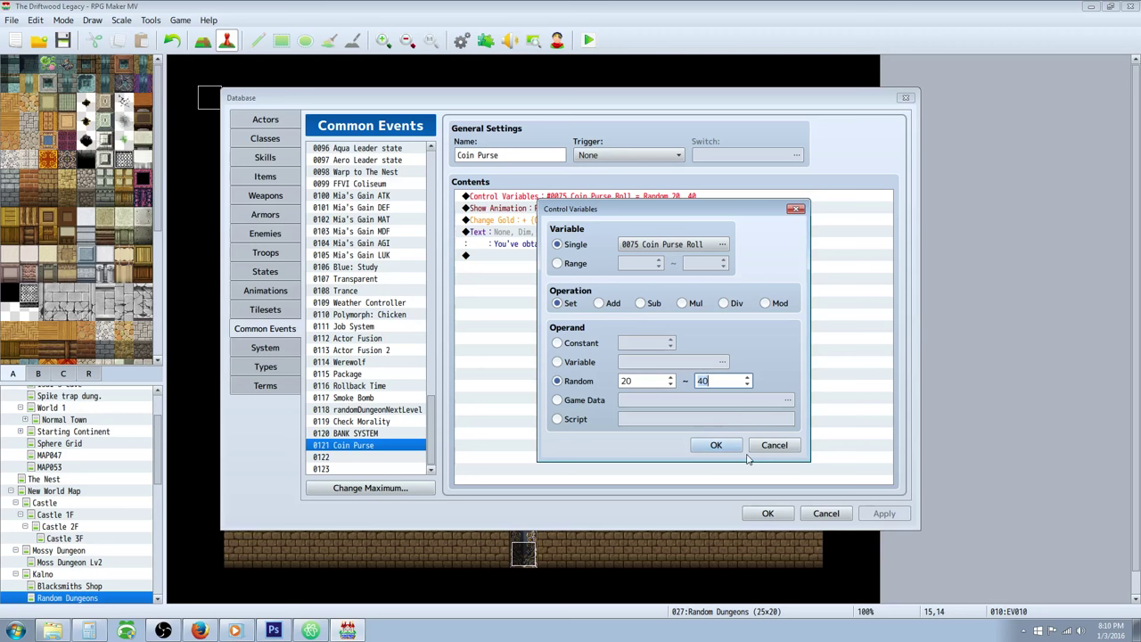
pyautogui.moveTo(773, 445)
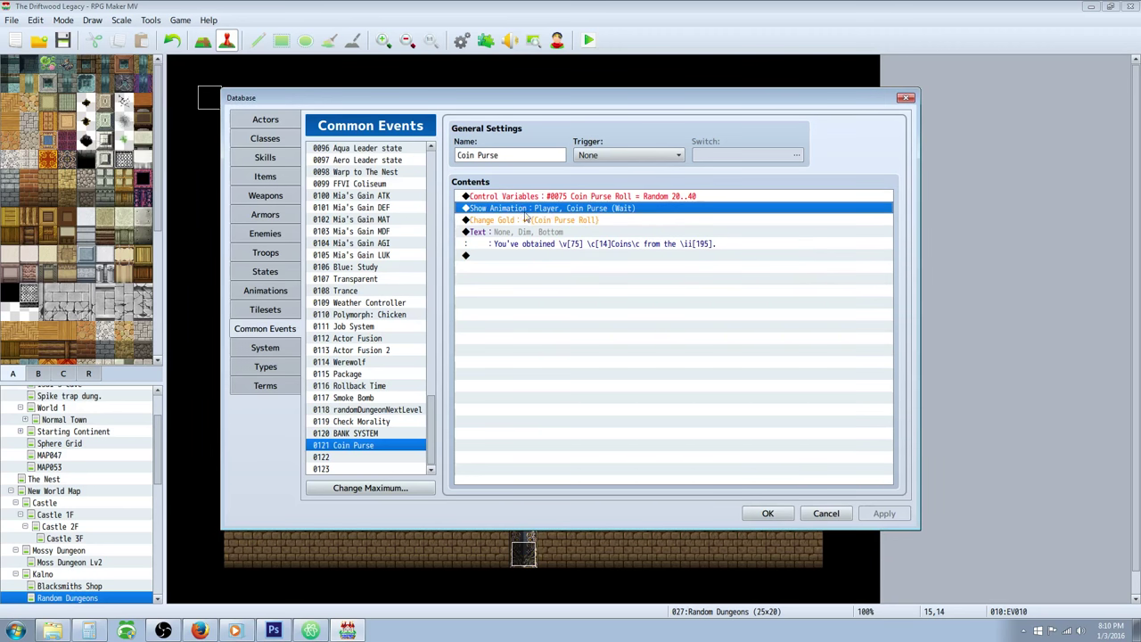
pyautogui.moveTo(275, 260)
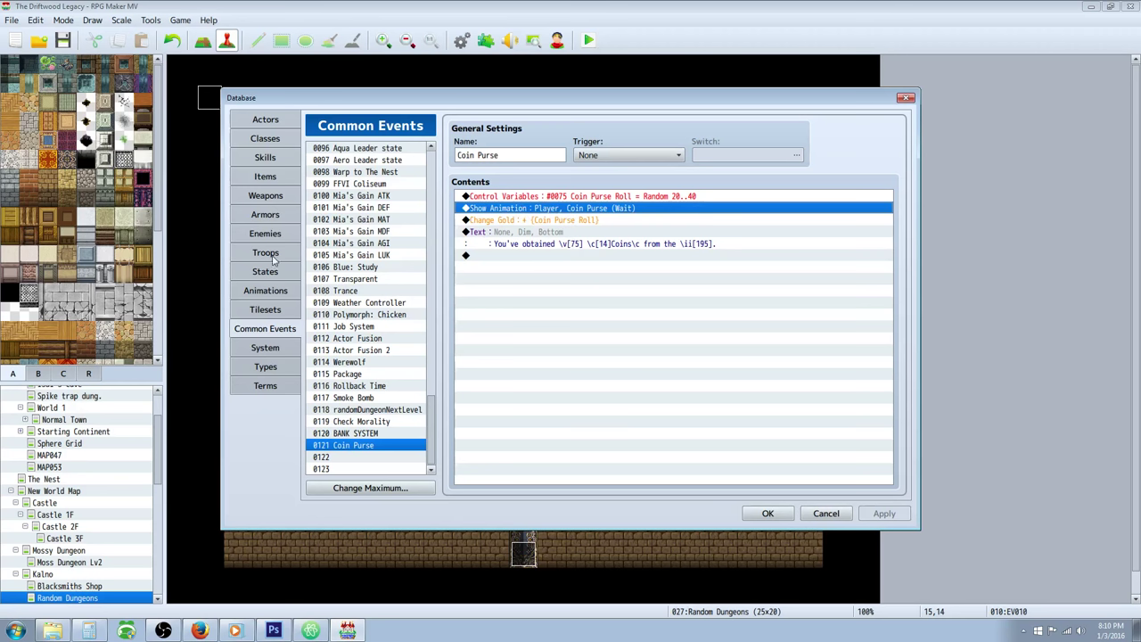
pyautogui.click(264, 288)
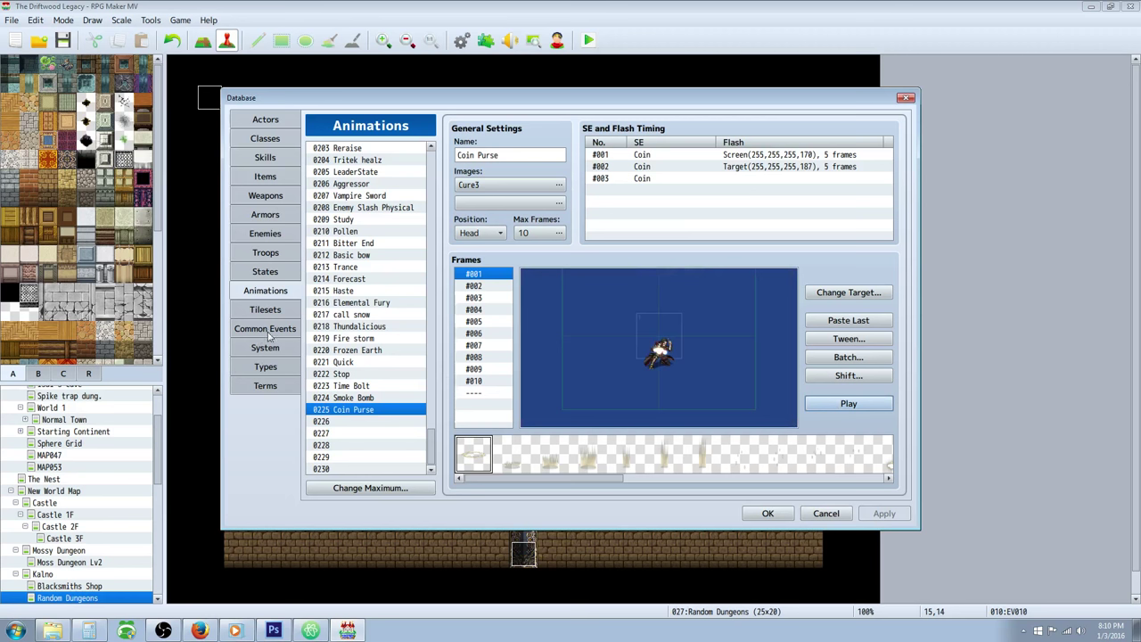
pyautogui.moveTo(264, 328)
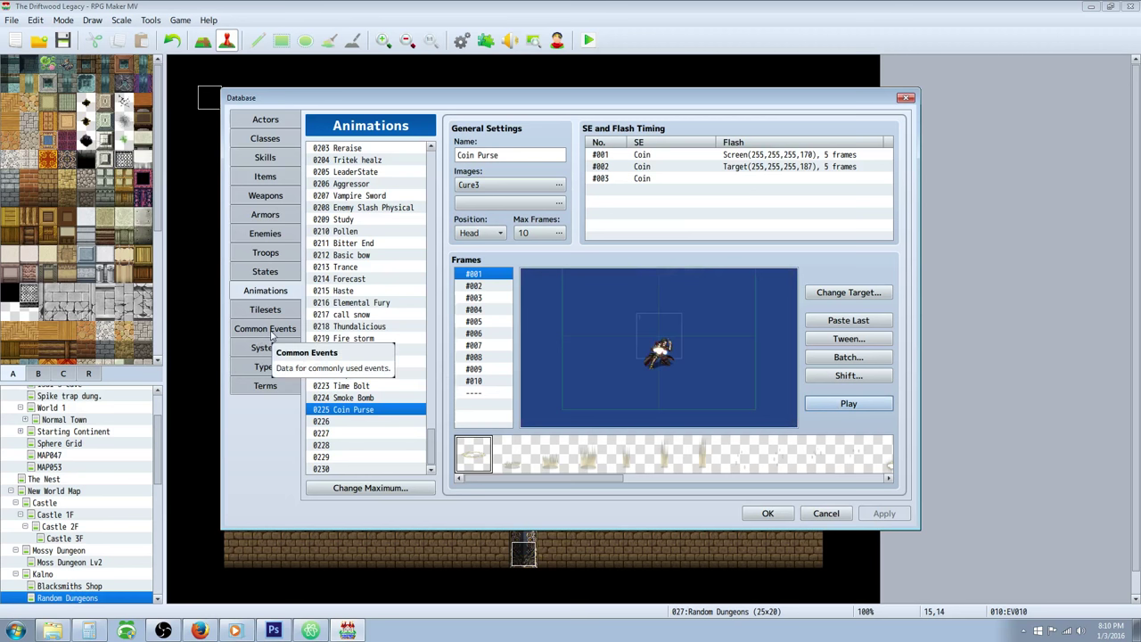
pyautogui.click(263, 328)
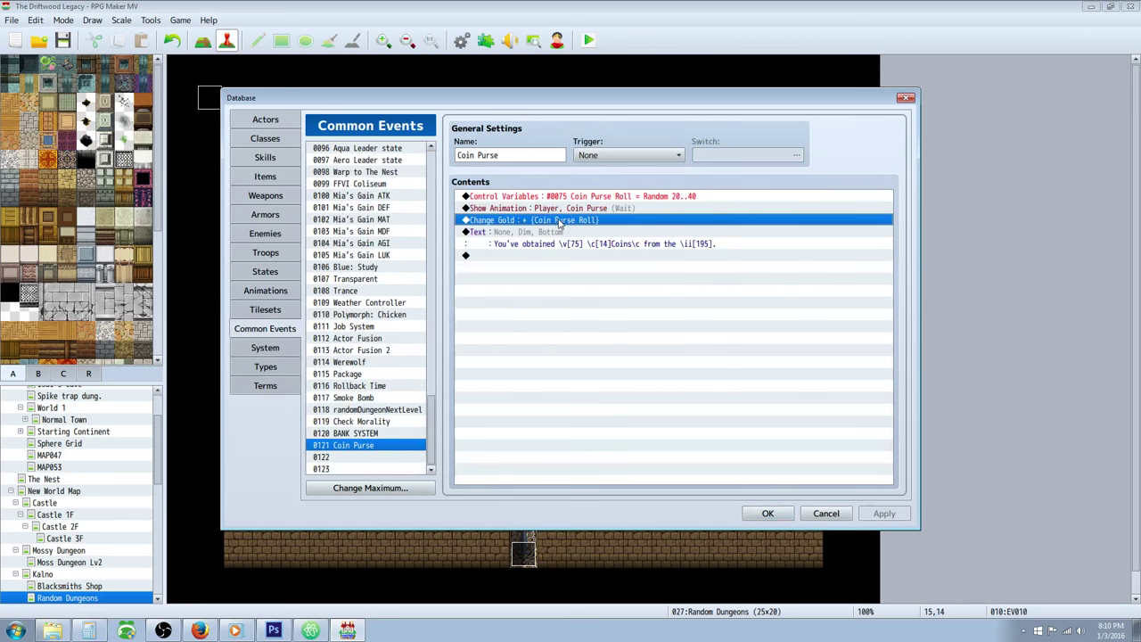
pyautogui.rightClick(465, 256)
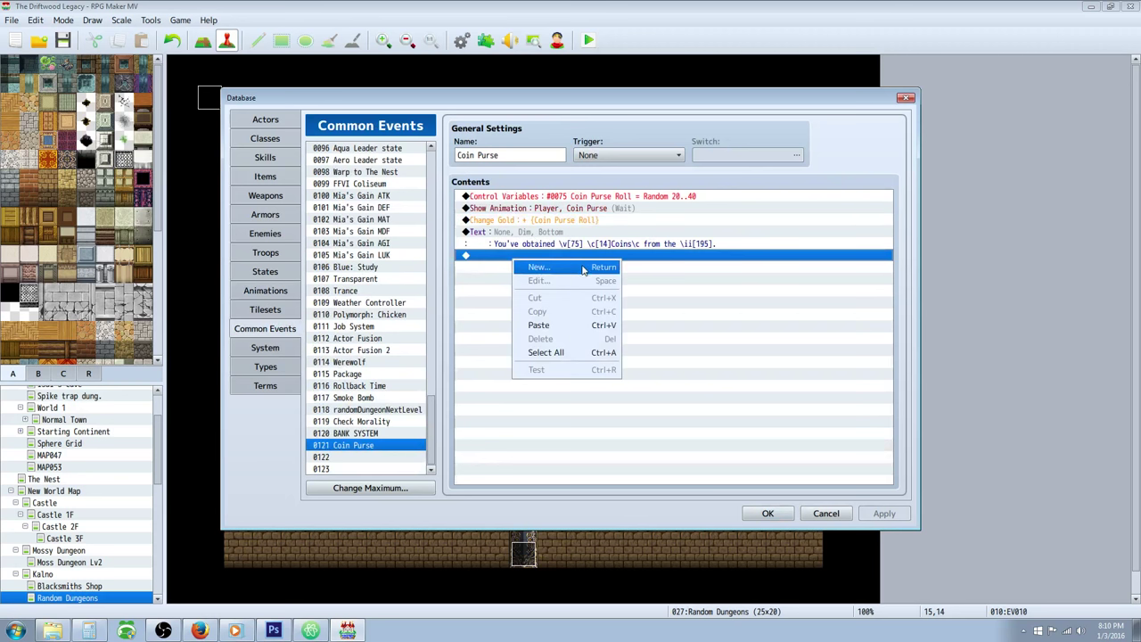
pyautogui.click(539, 267)
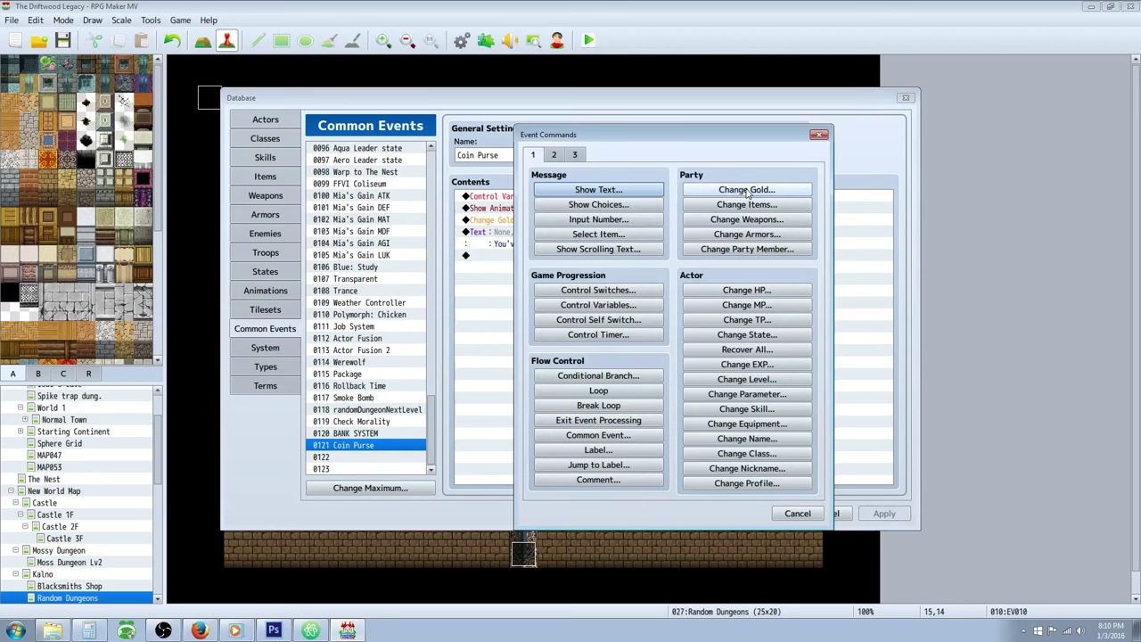
pyautogui.click(745, 189)
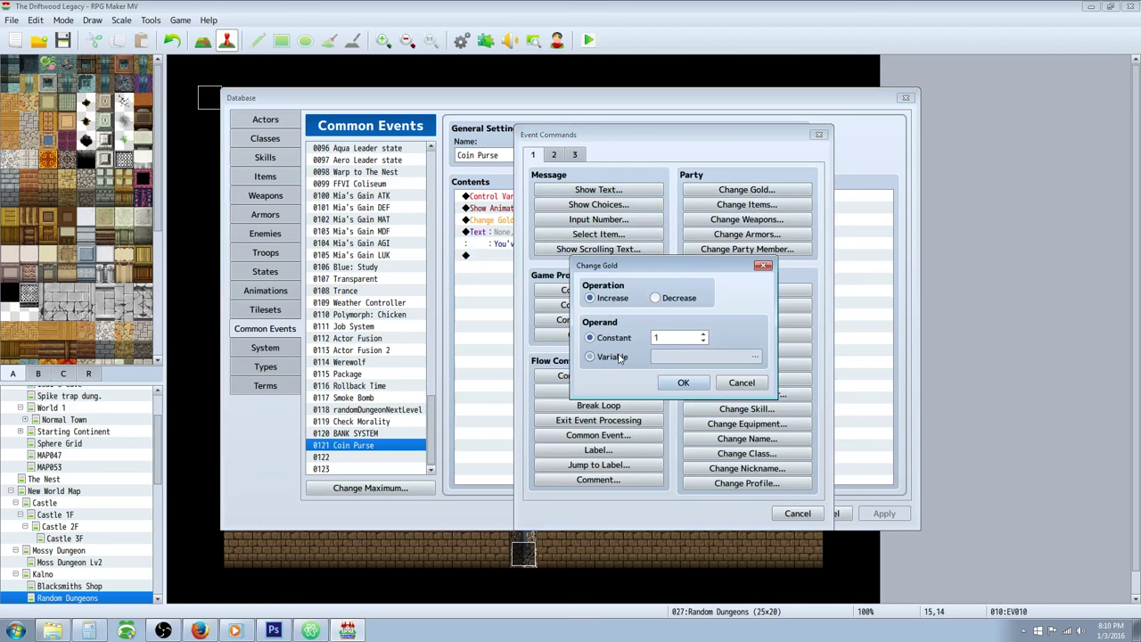
pyautogui.click(756, 357)
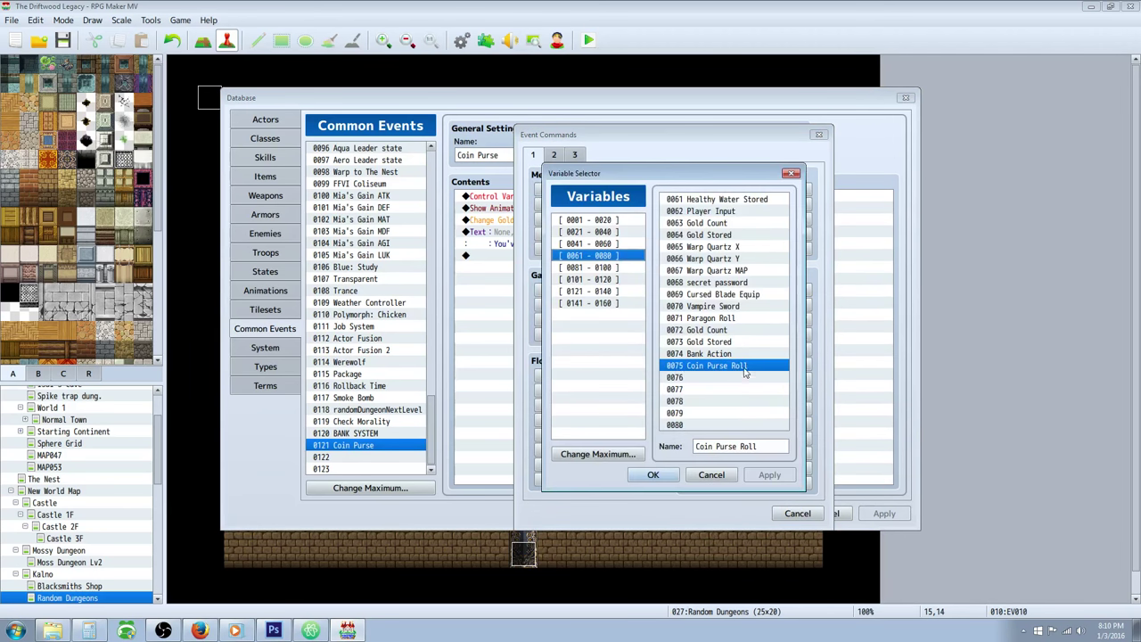
pyautogui.click(652, 474)
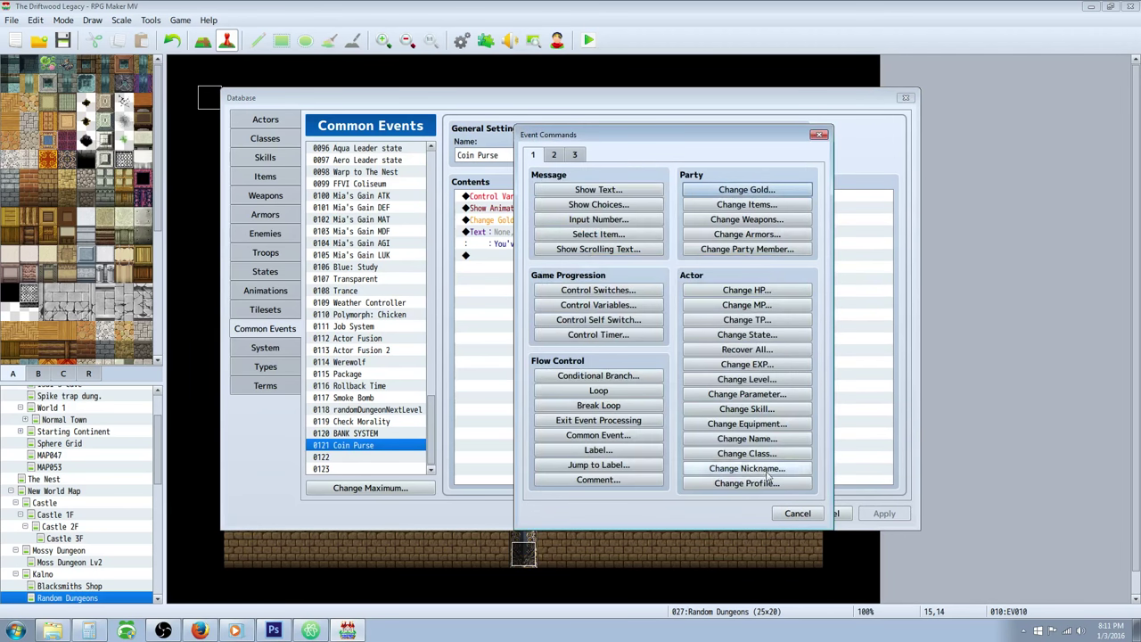
pyautogui.click(797, 514)
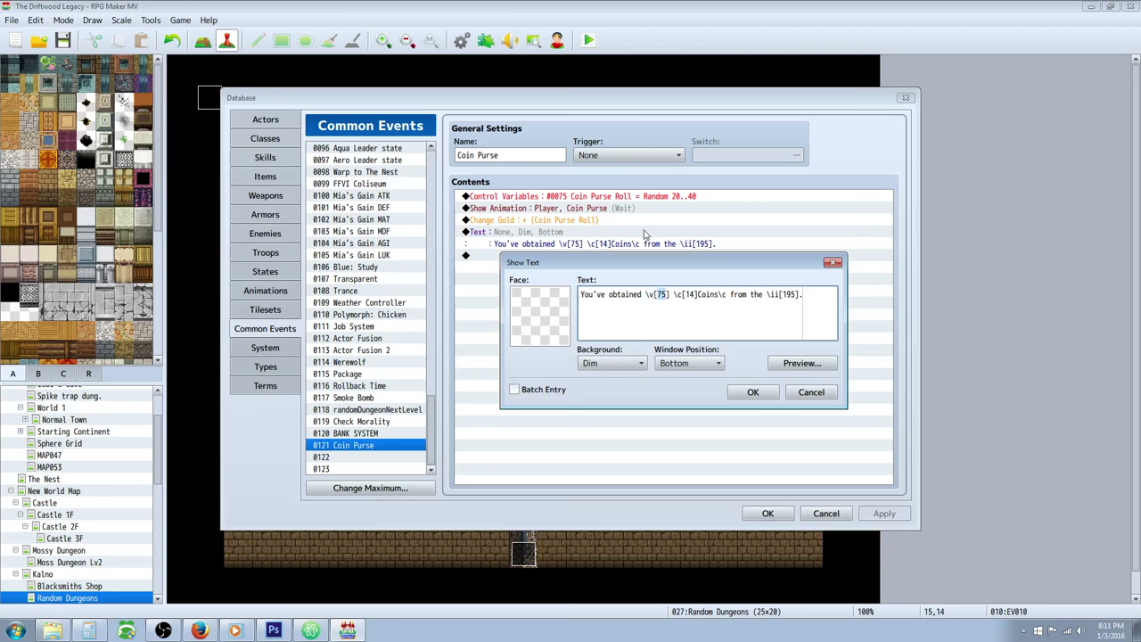
pyautogui.moveTo(585, 194)
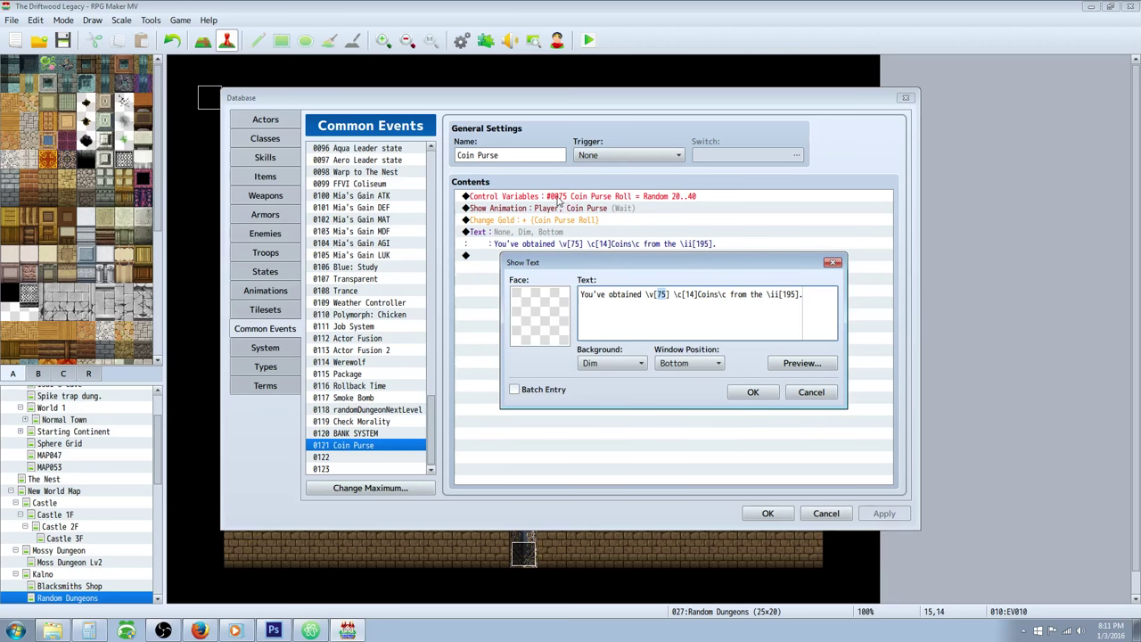
pyautogui.click(663, 294)
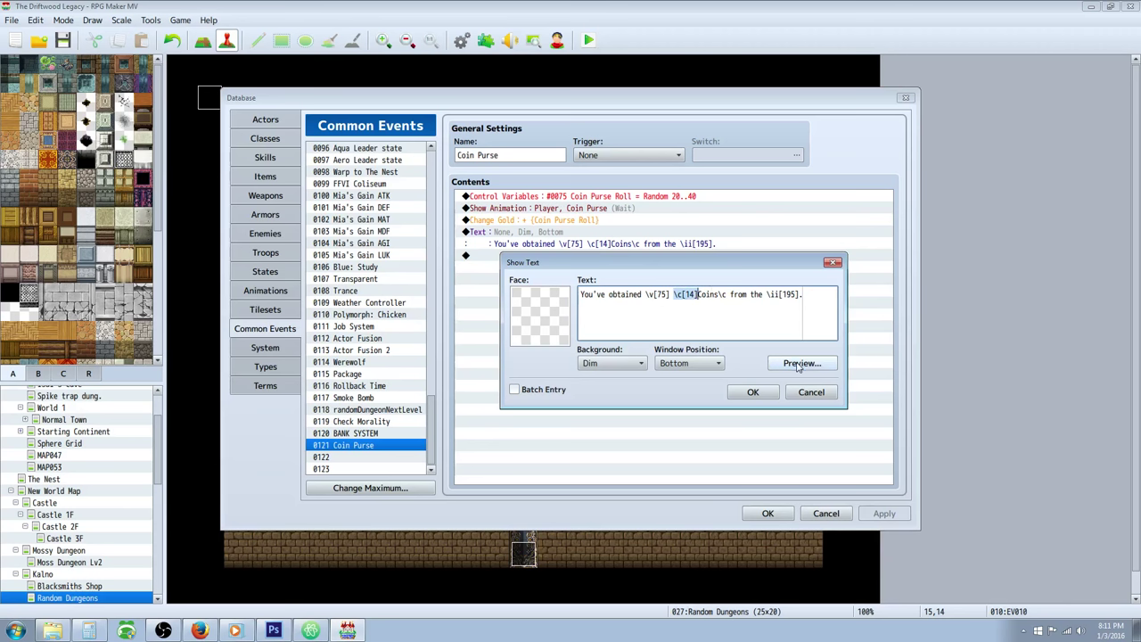
pyautogui.click(802, 363)
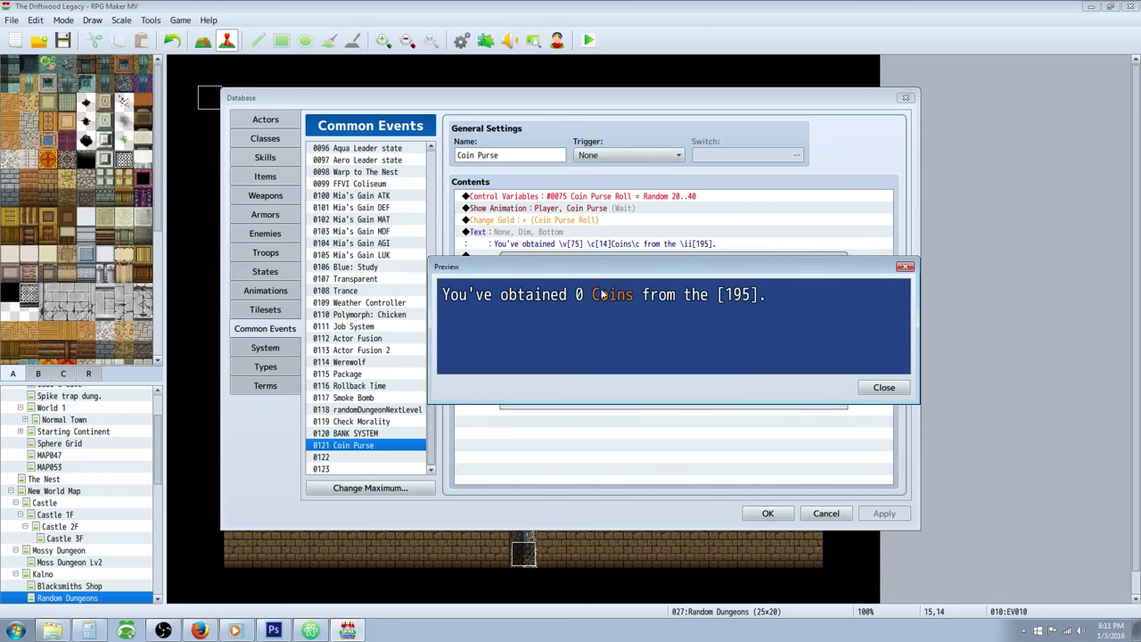
pyautogui.moveTo(884, 387)
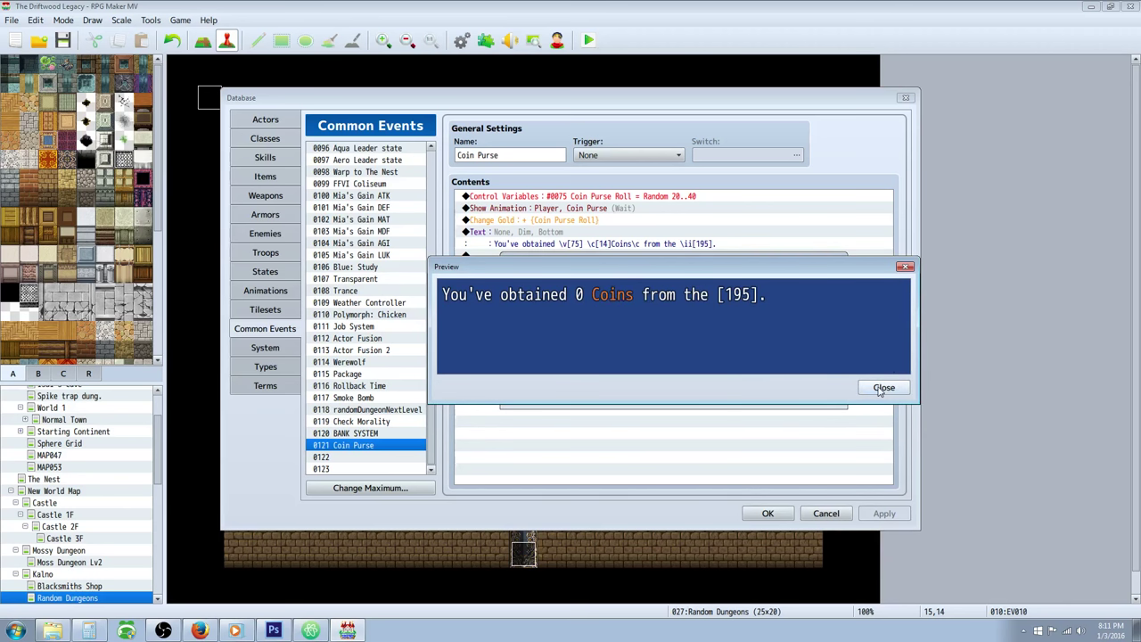
pyautogui.click(884, 387)
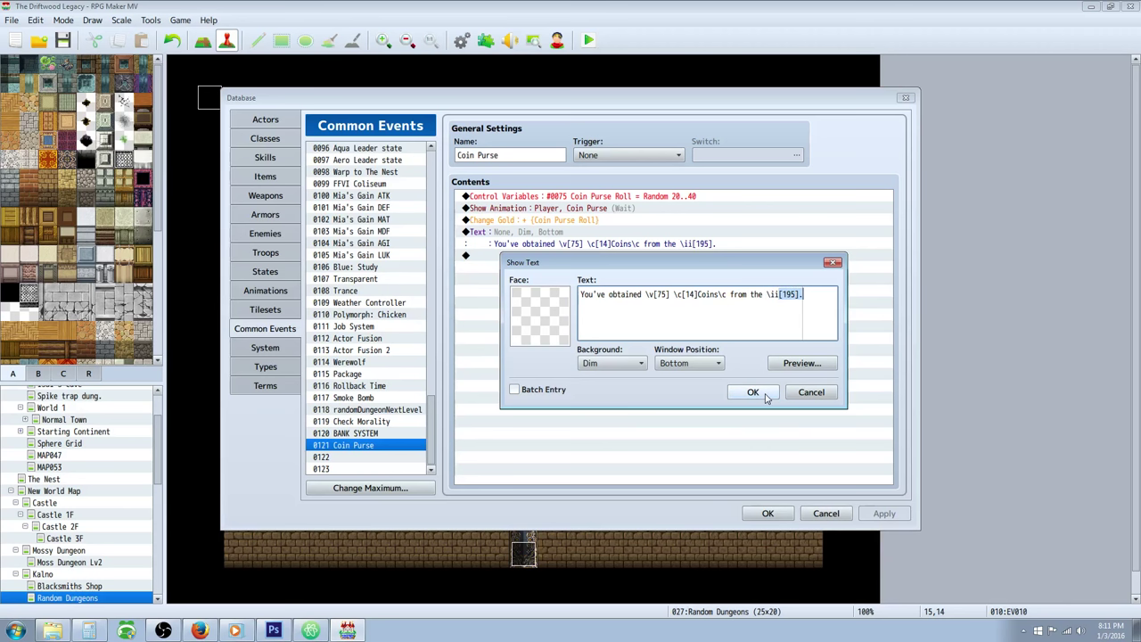
pyautogui.click(752, 392)
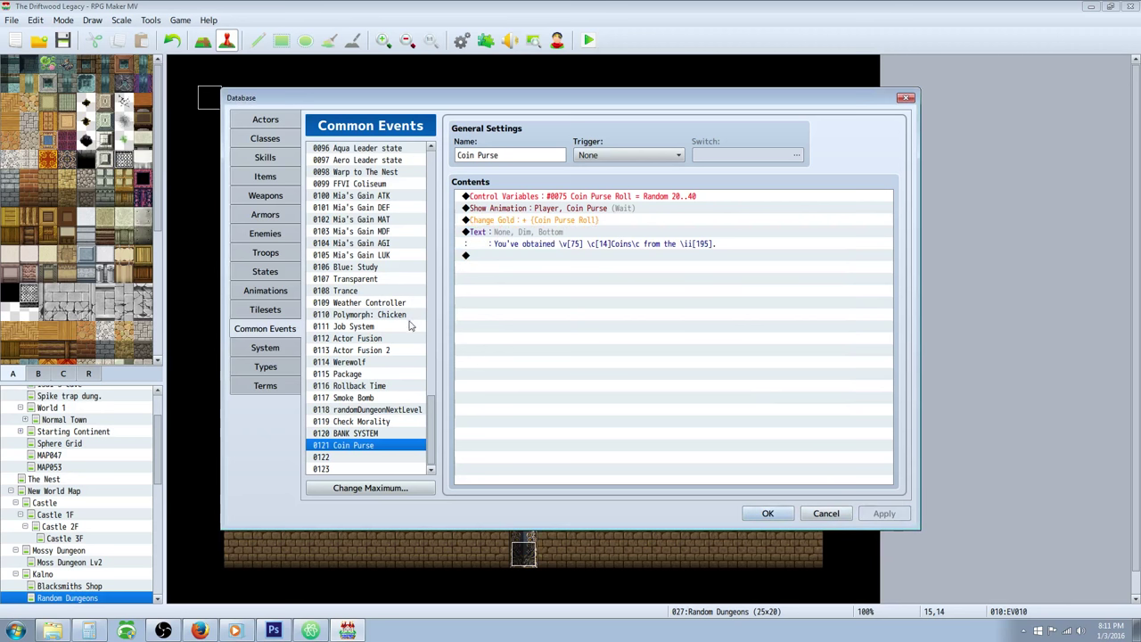
# Change the gold message's \ii[100] to \ii[195] so it shows item 195, then move to Items.
pyautogui.click(264, 177)
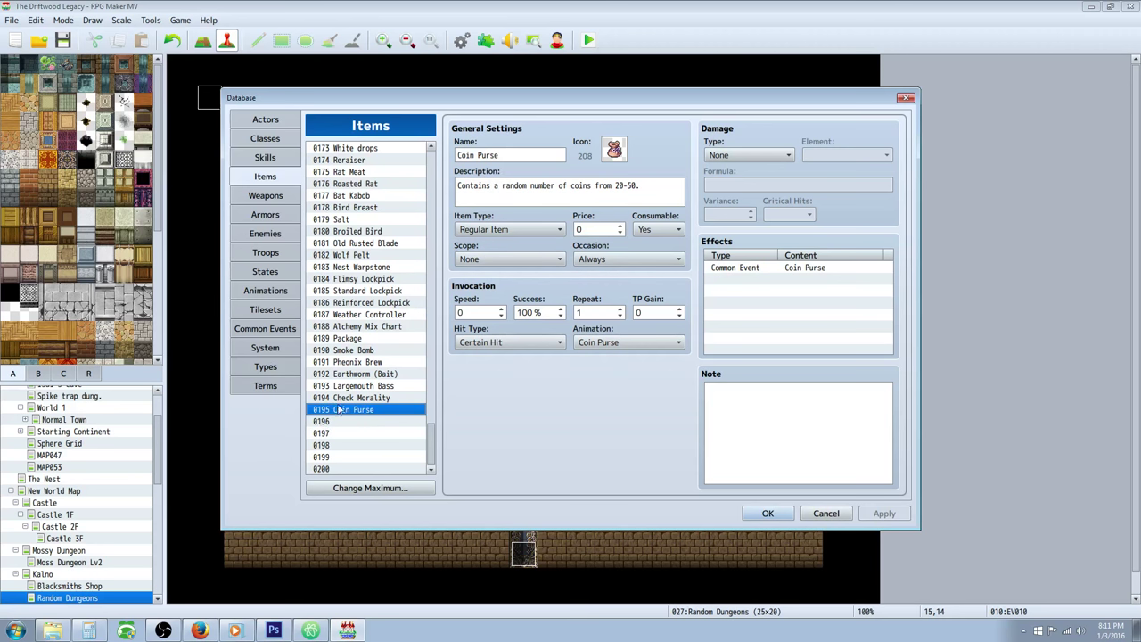
pyautogui.click(264, 328)
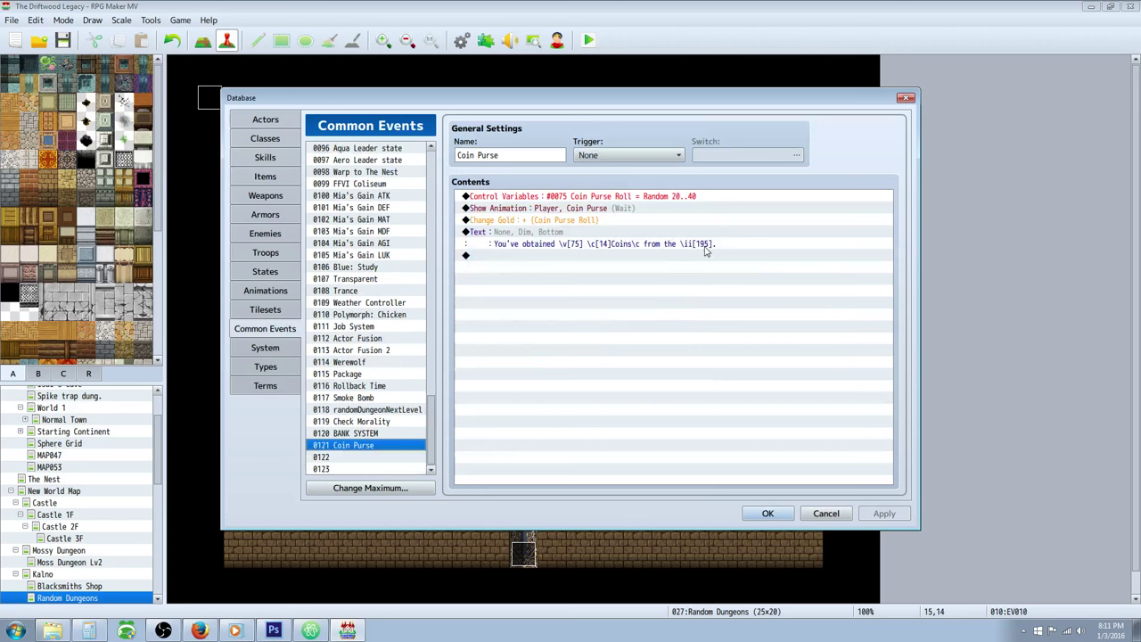
pyautogui.doubleClick(597, 242)
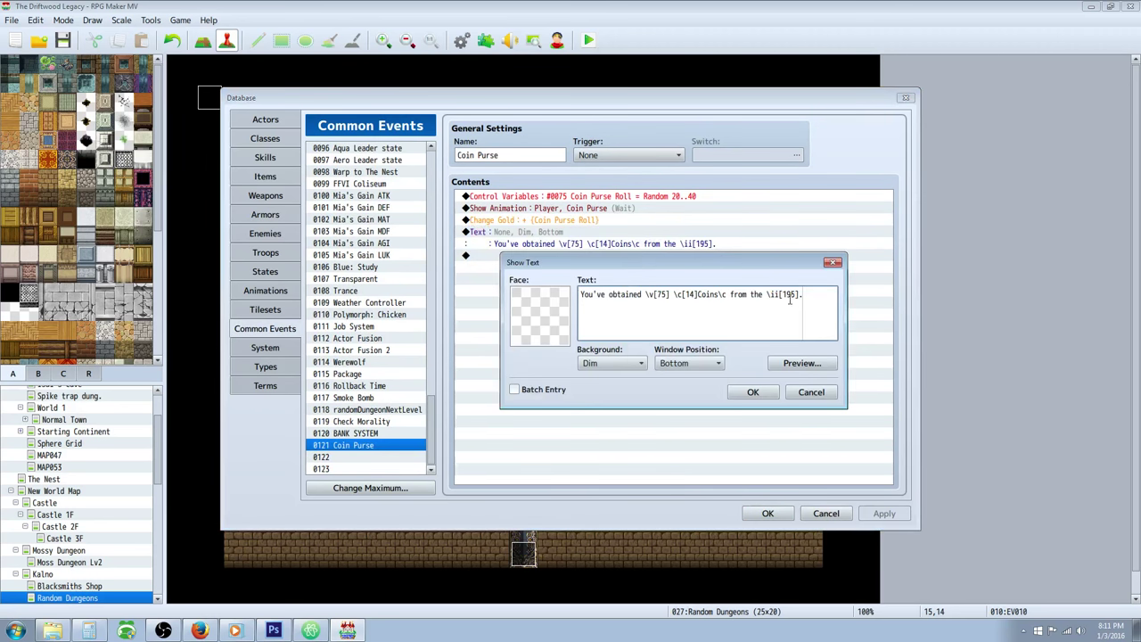
pyautogui.click(753, 392)
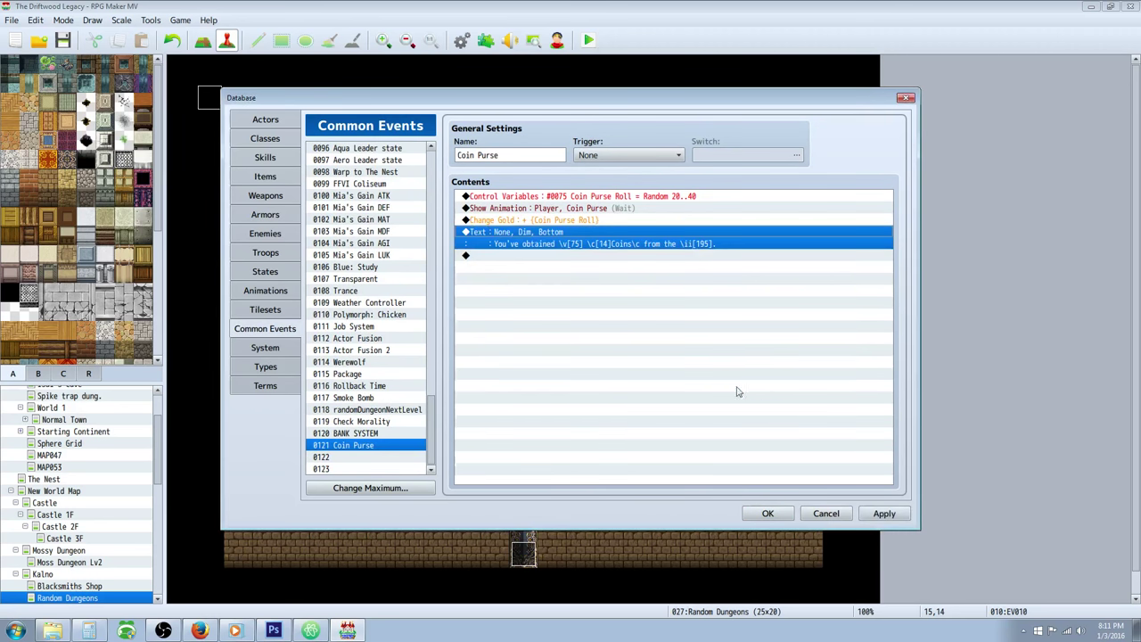
pyautogui.click(264, 177)
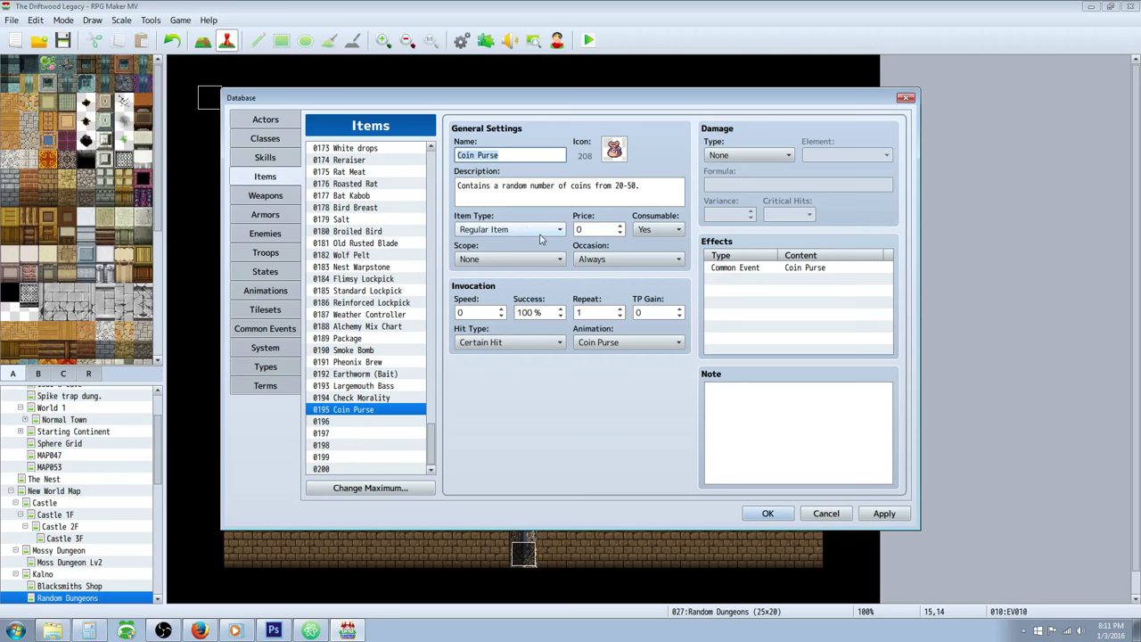
# Set the Coin Purse price to 5 and its Occasion to Menu Screen.
pyautogui.click(597, 229)
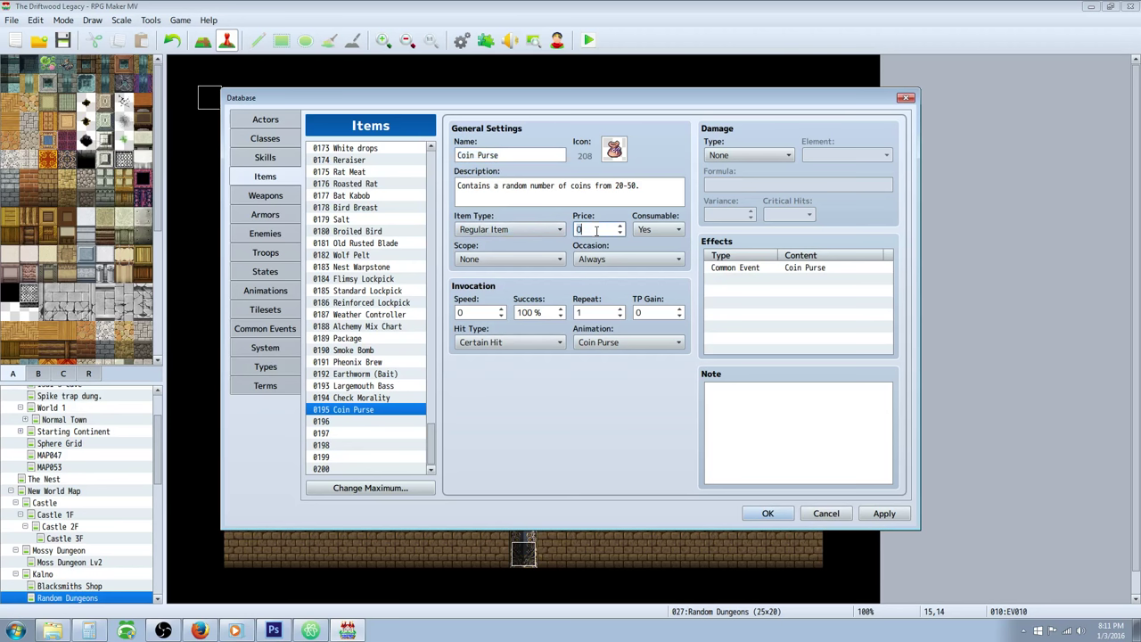
pyautogui.moveTo(625, 221)
pyautogui.write('3')
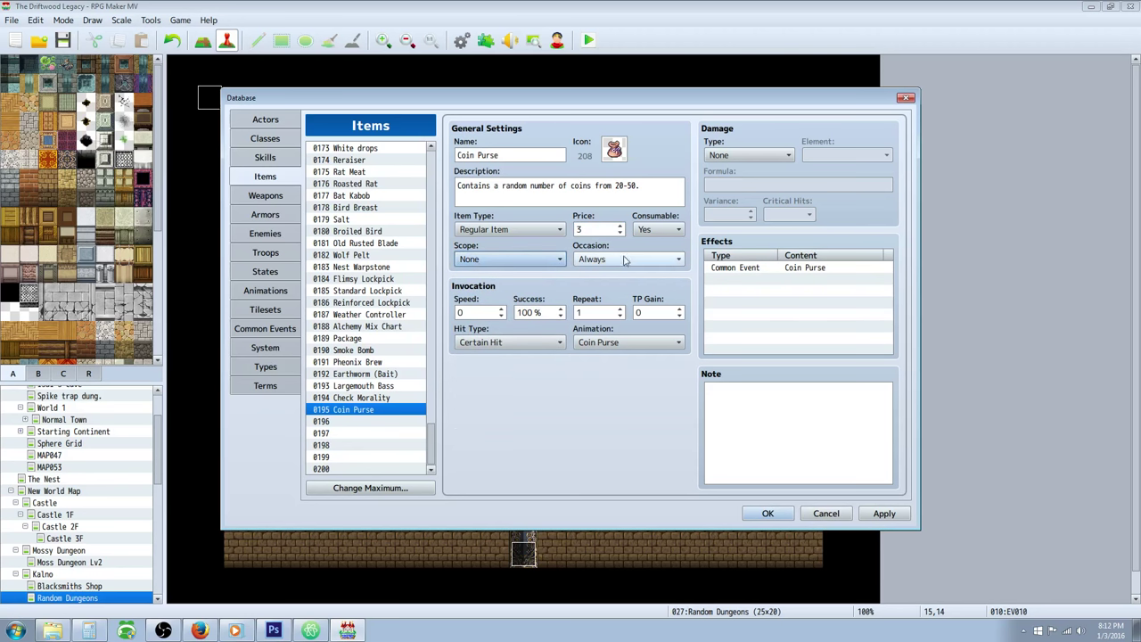
pyautogui.moveTo(610, 260)
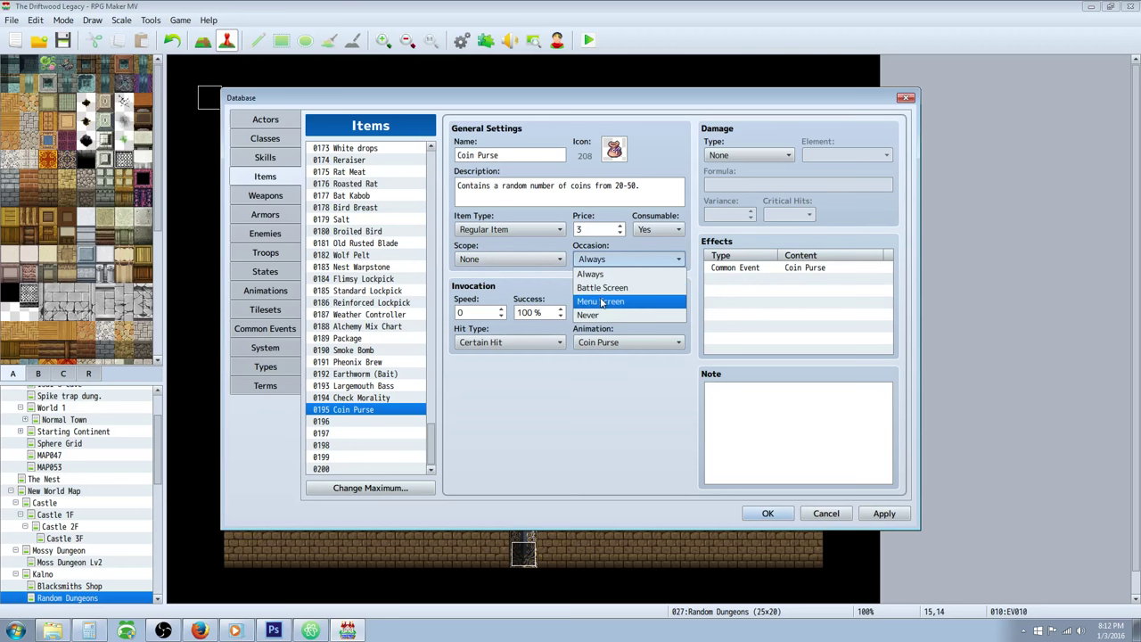
pyautogui.click(599, 299)
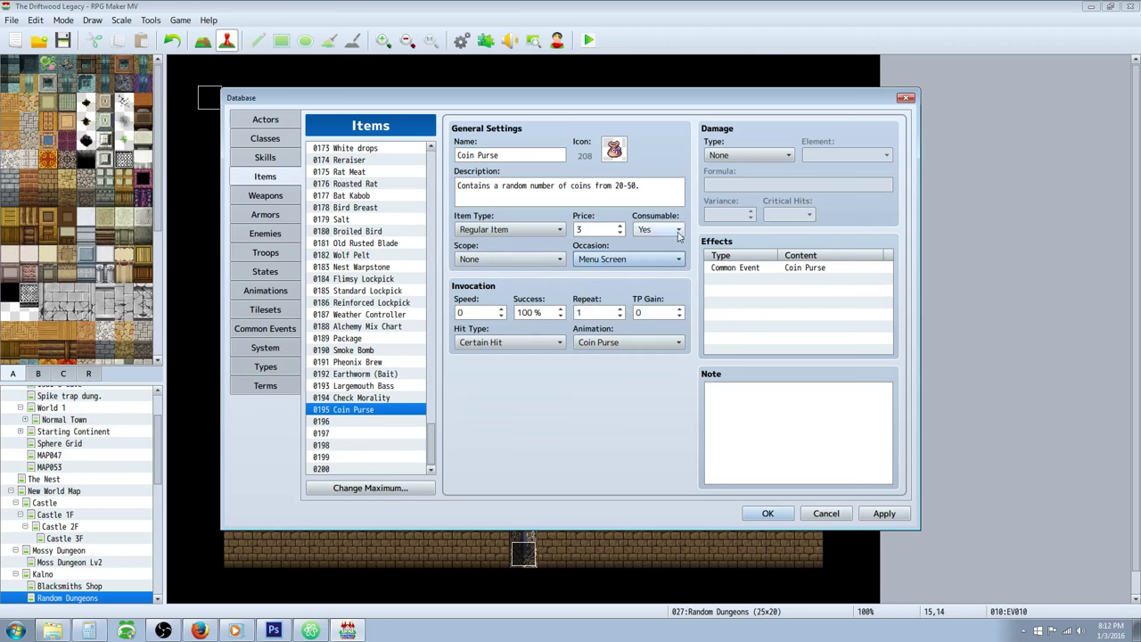
pyautogui.moveTo(614, 346)
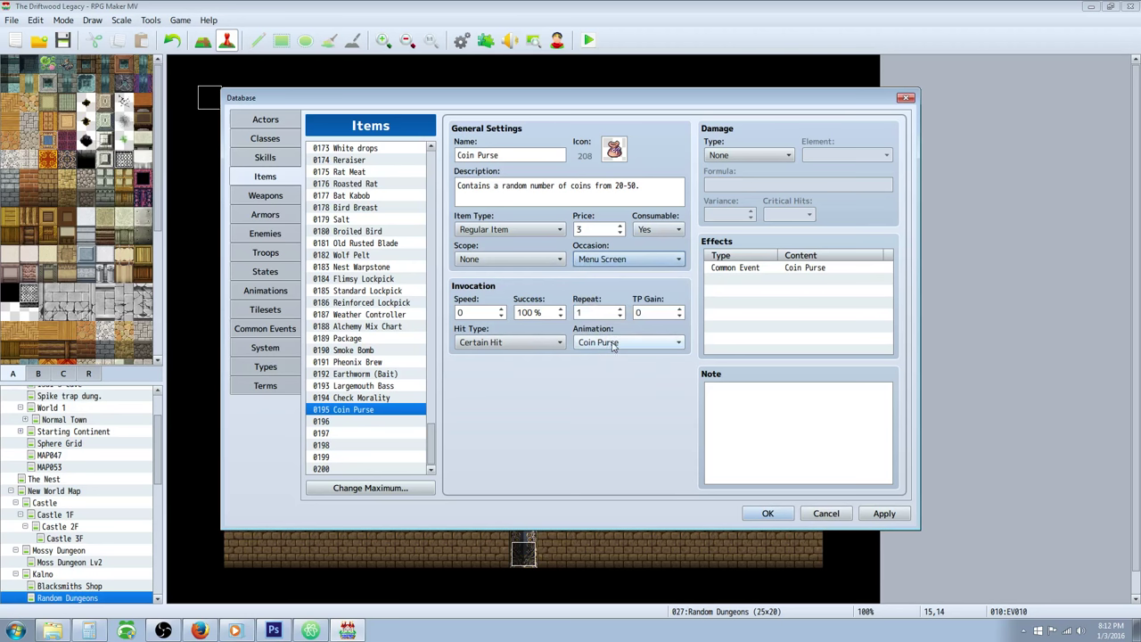
pyautogui.moveTo(792, 278)
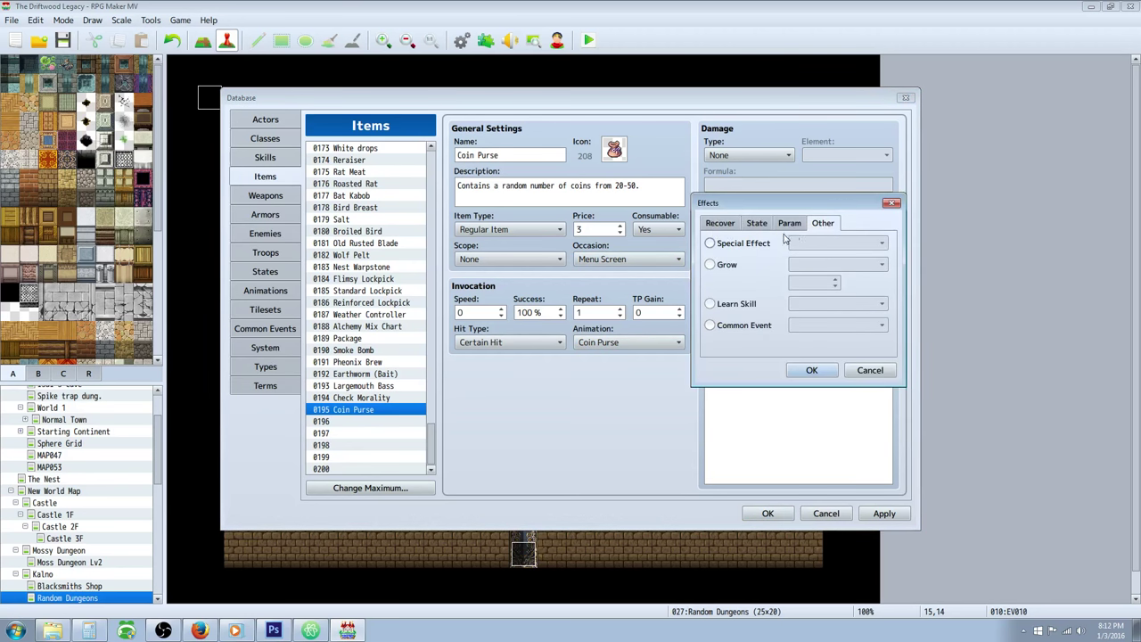
pyautogui.click(709, 324)
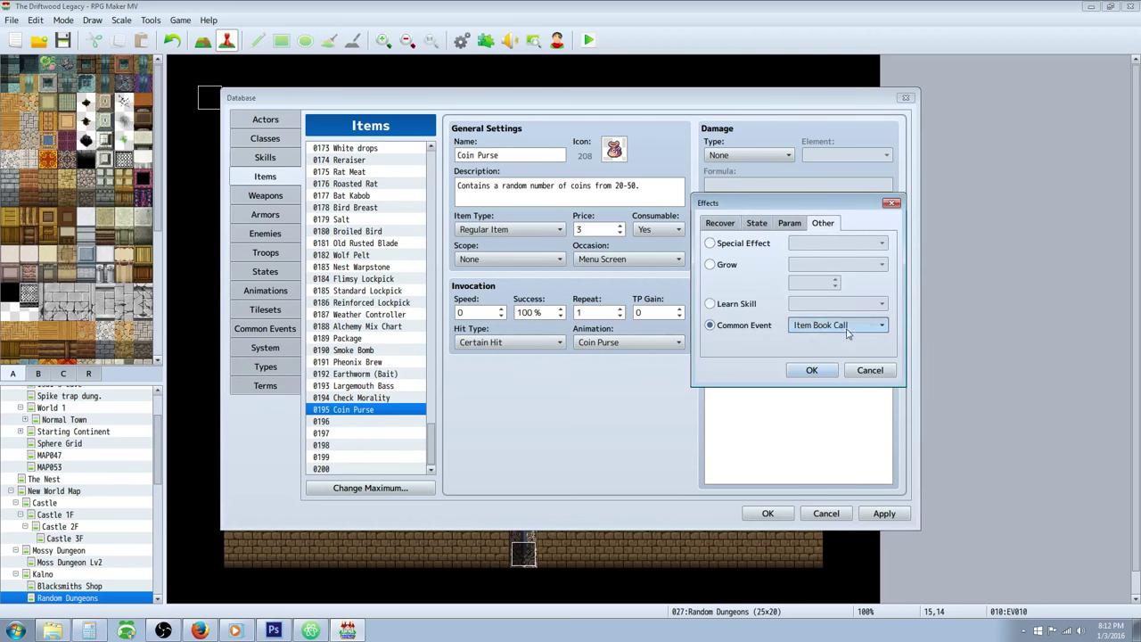
pyautogui.click(811, 369)
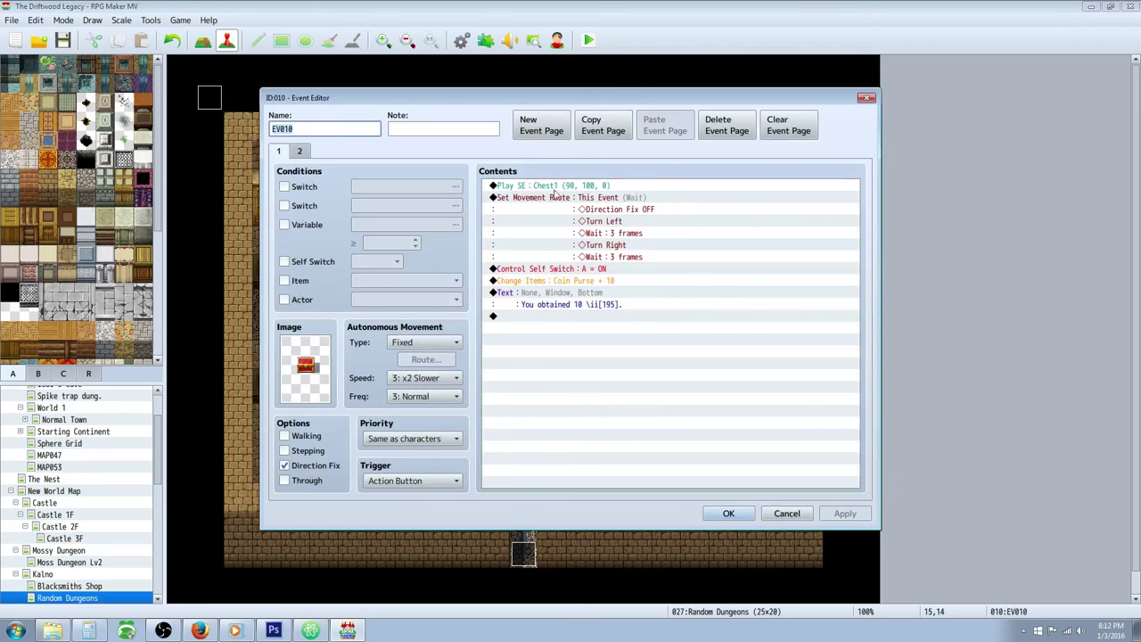
pyautogui.moveTo(294, 401)
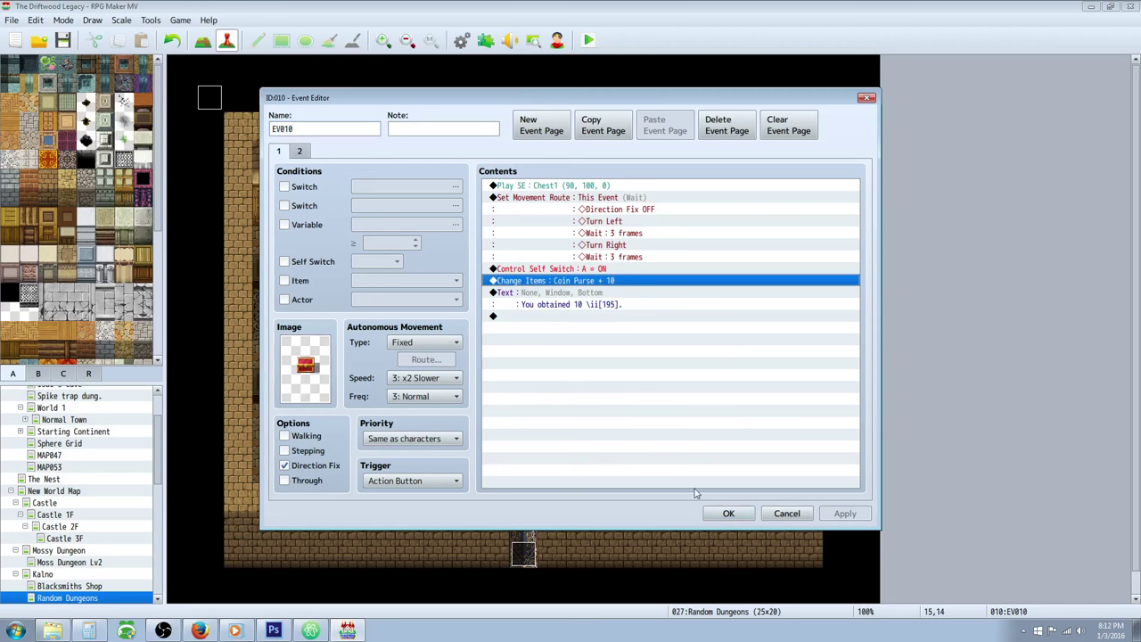
# Confirm the chest event giving Coin Purse + 10 with its message and close it.
pyautogui.click(727, 514)
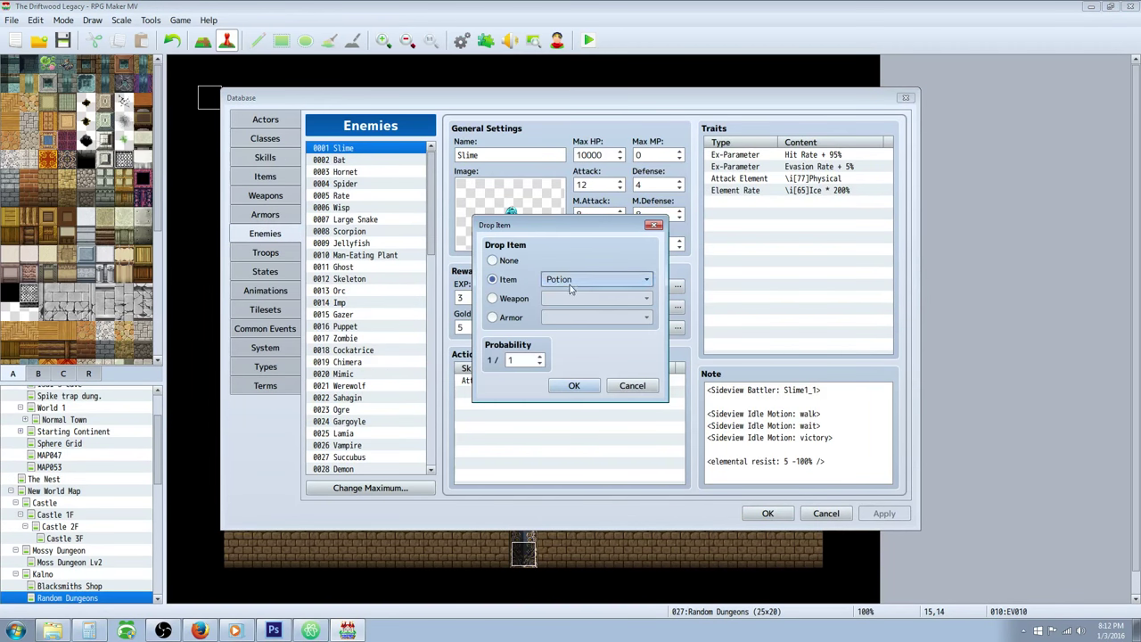
pyautogui.click(595, 278)
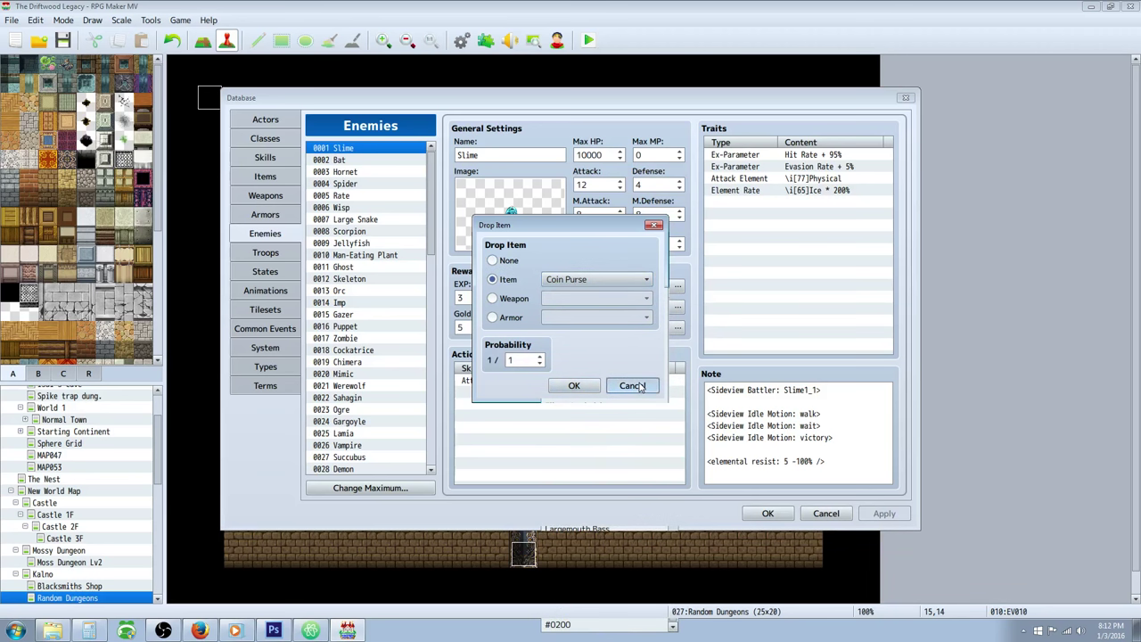
pyautogui.click(631, 385)
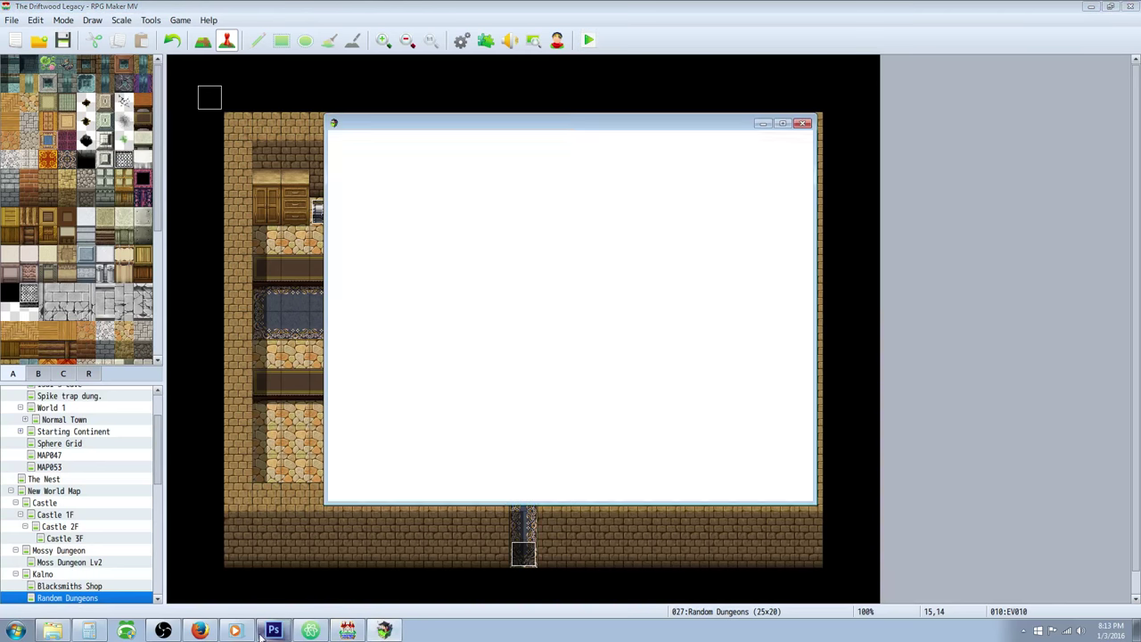
# Launch the playtest and open the dungeon chest to receive 10 Coin Purses.
pyautogui.click(588, 40)
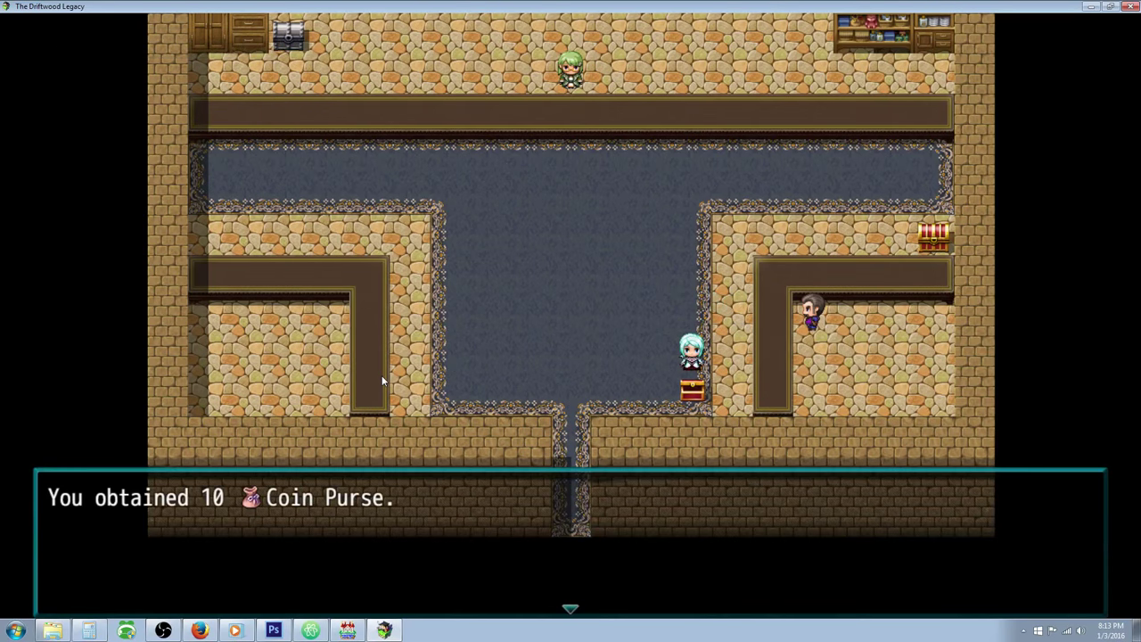
# From the game menu's Items list, use a Coin Purse on the party.
pyautogui.press('escape')
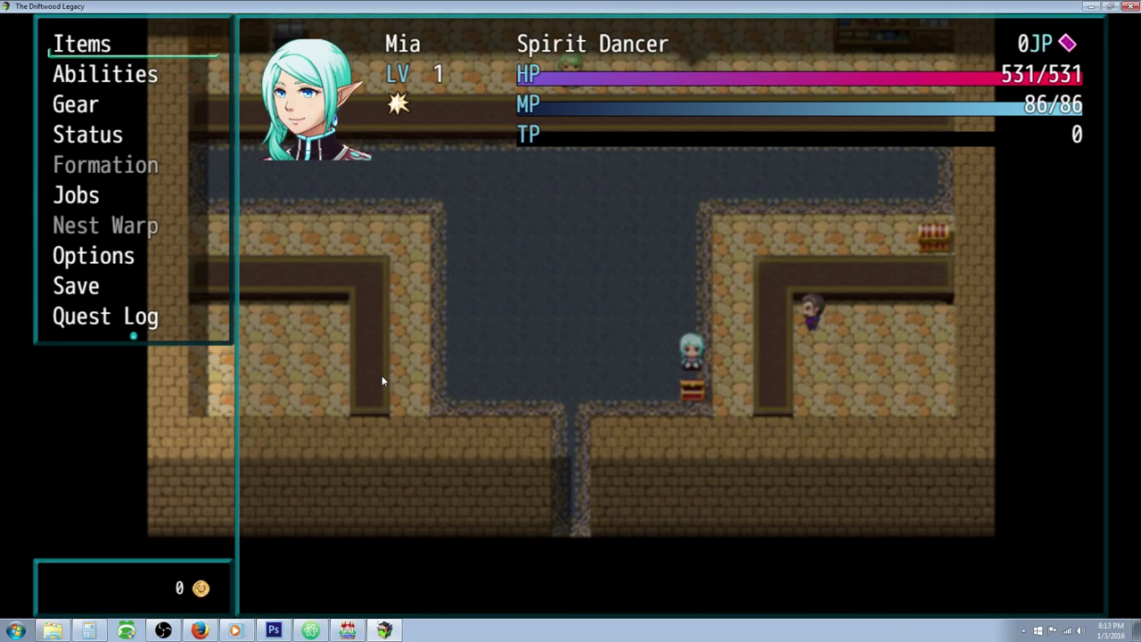
pyautogui.click(82, 42)
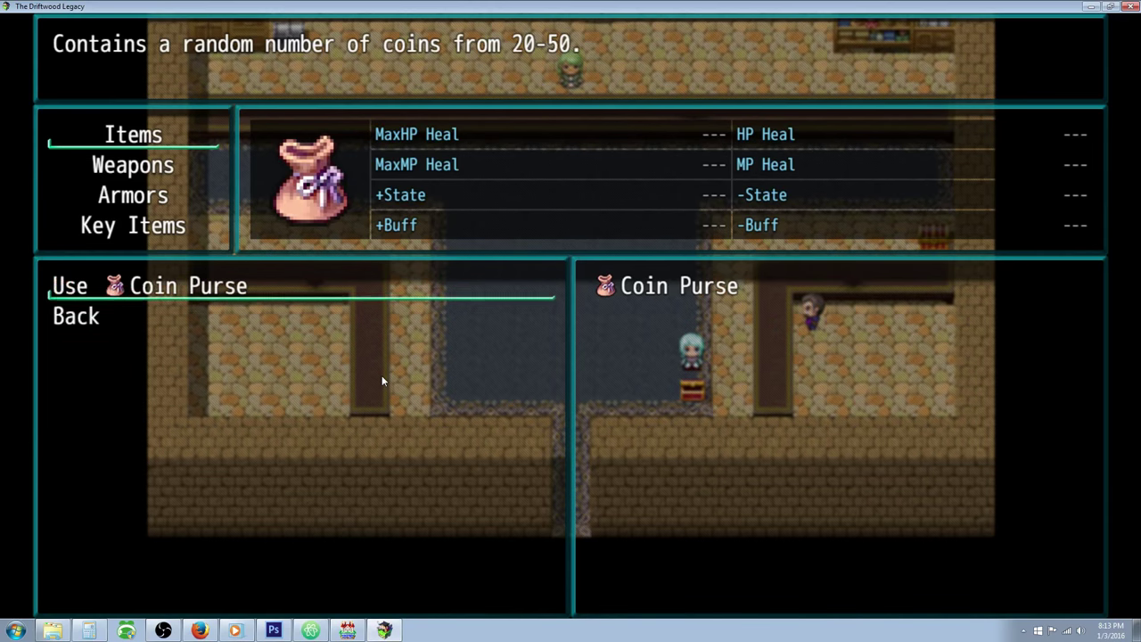
pyautogui.click(68, 285)
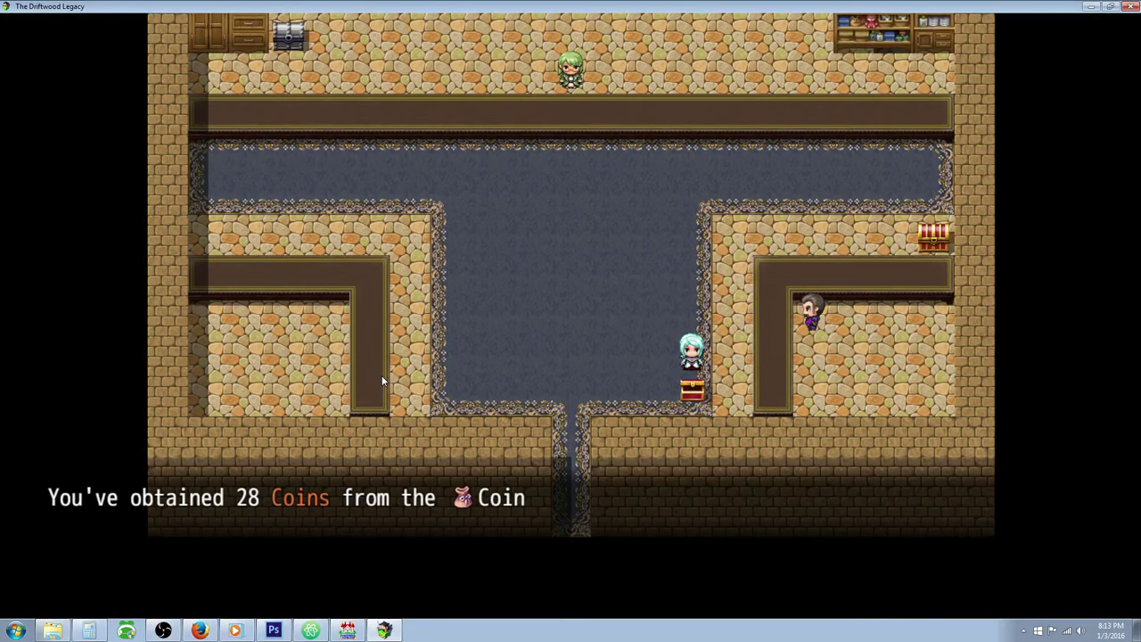
# Advance the 28-coins-obtained messages and check the party gold now reads 240.
pyautogui.press('Escape')
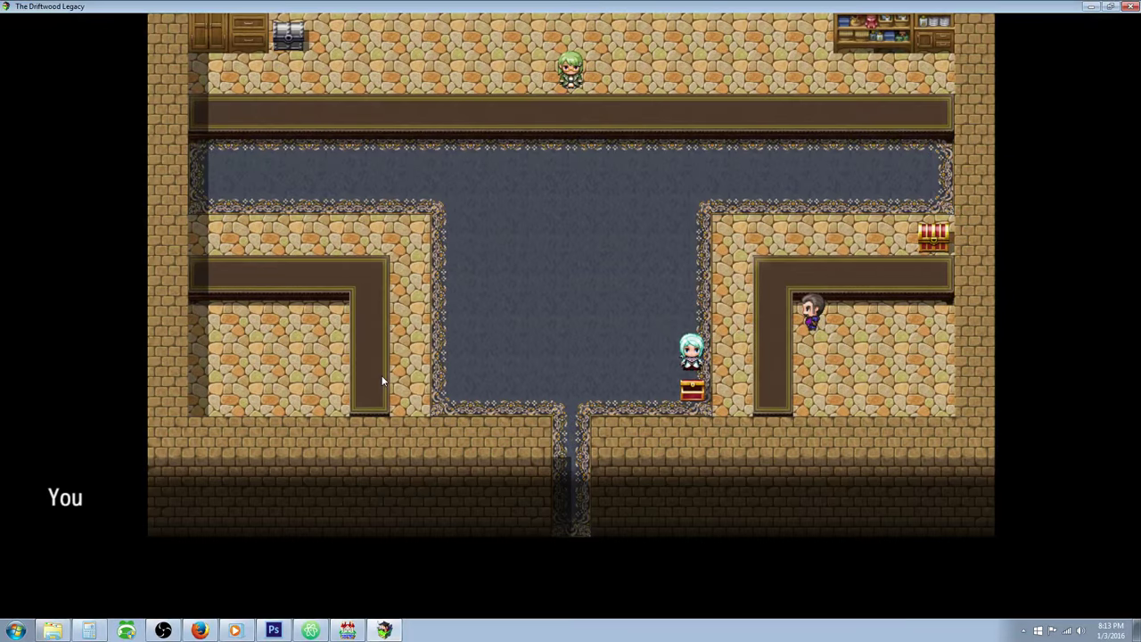
pyautogui.press('Escape')
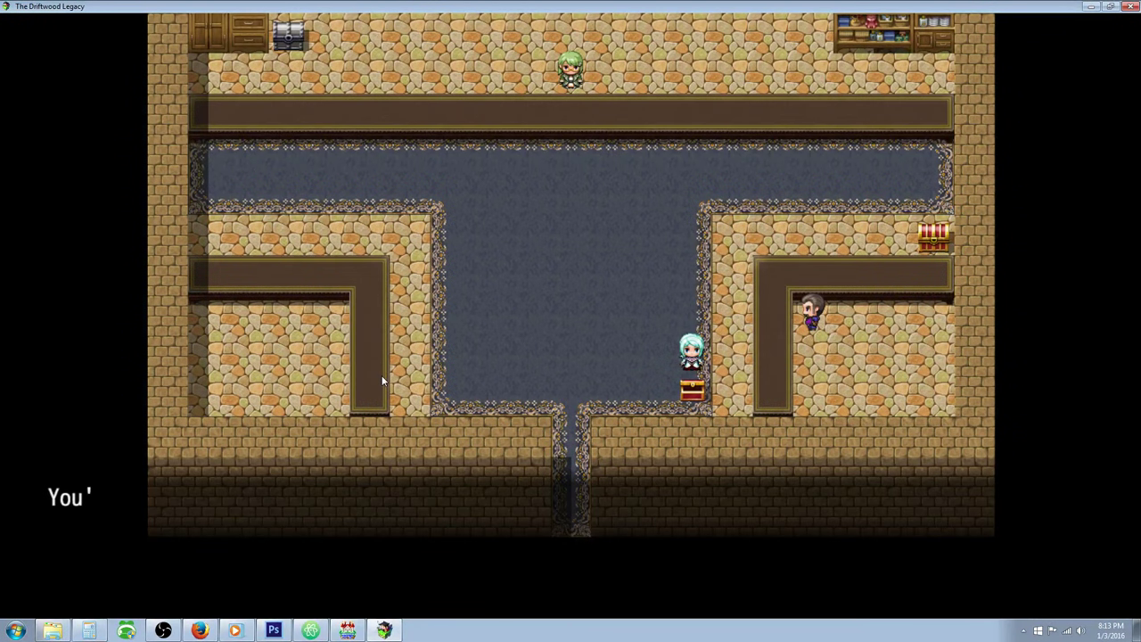
pyautogui.press('Escape')
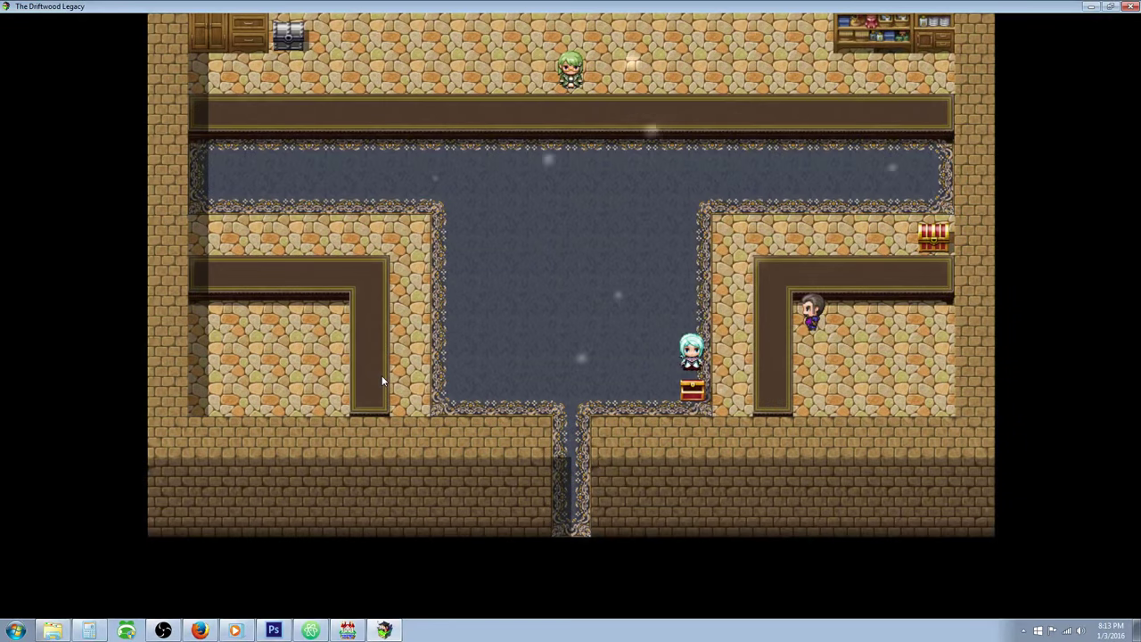
pyautogui.press('Escape')
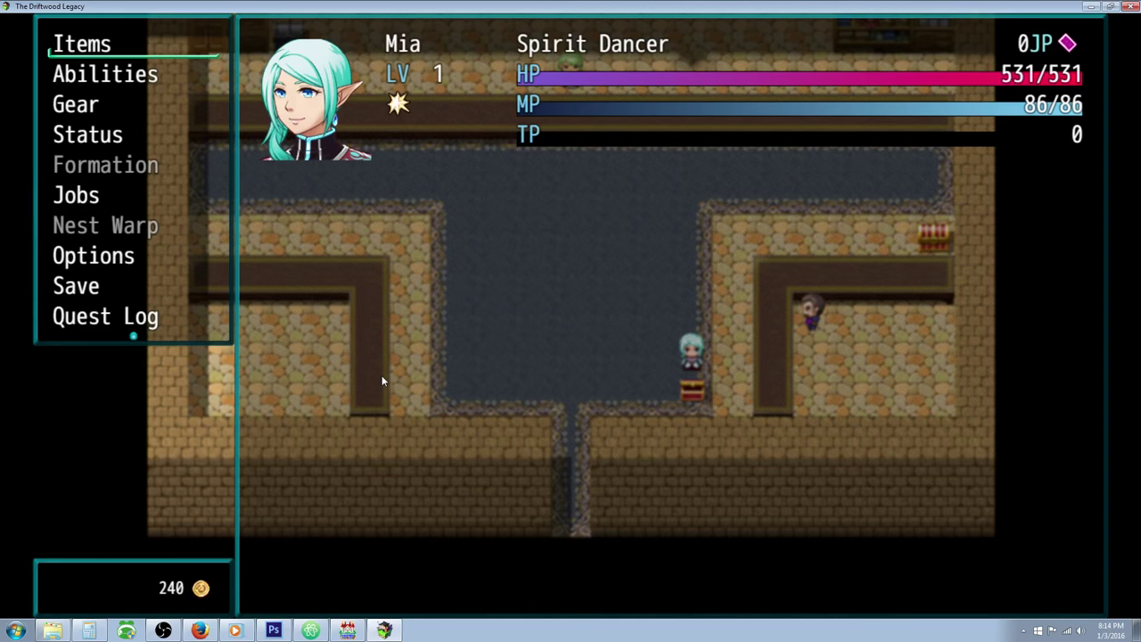